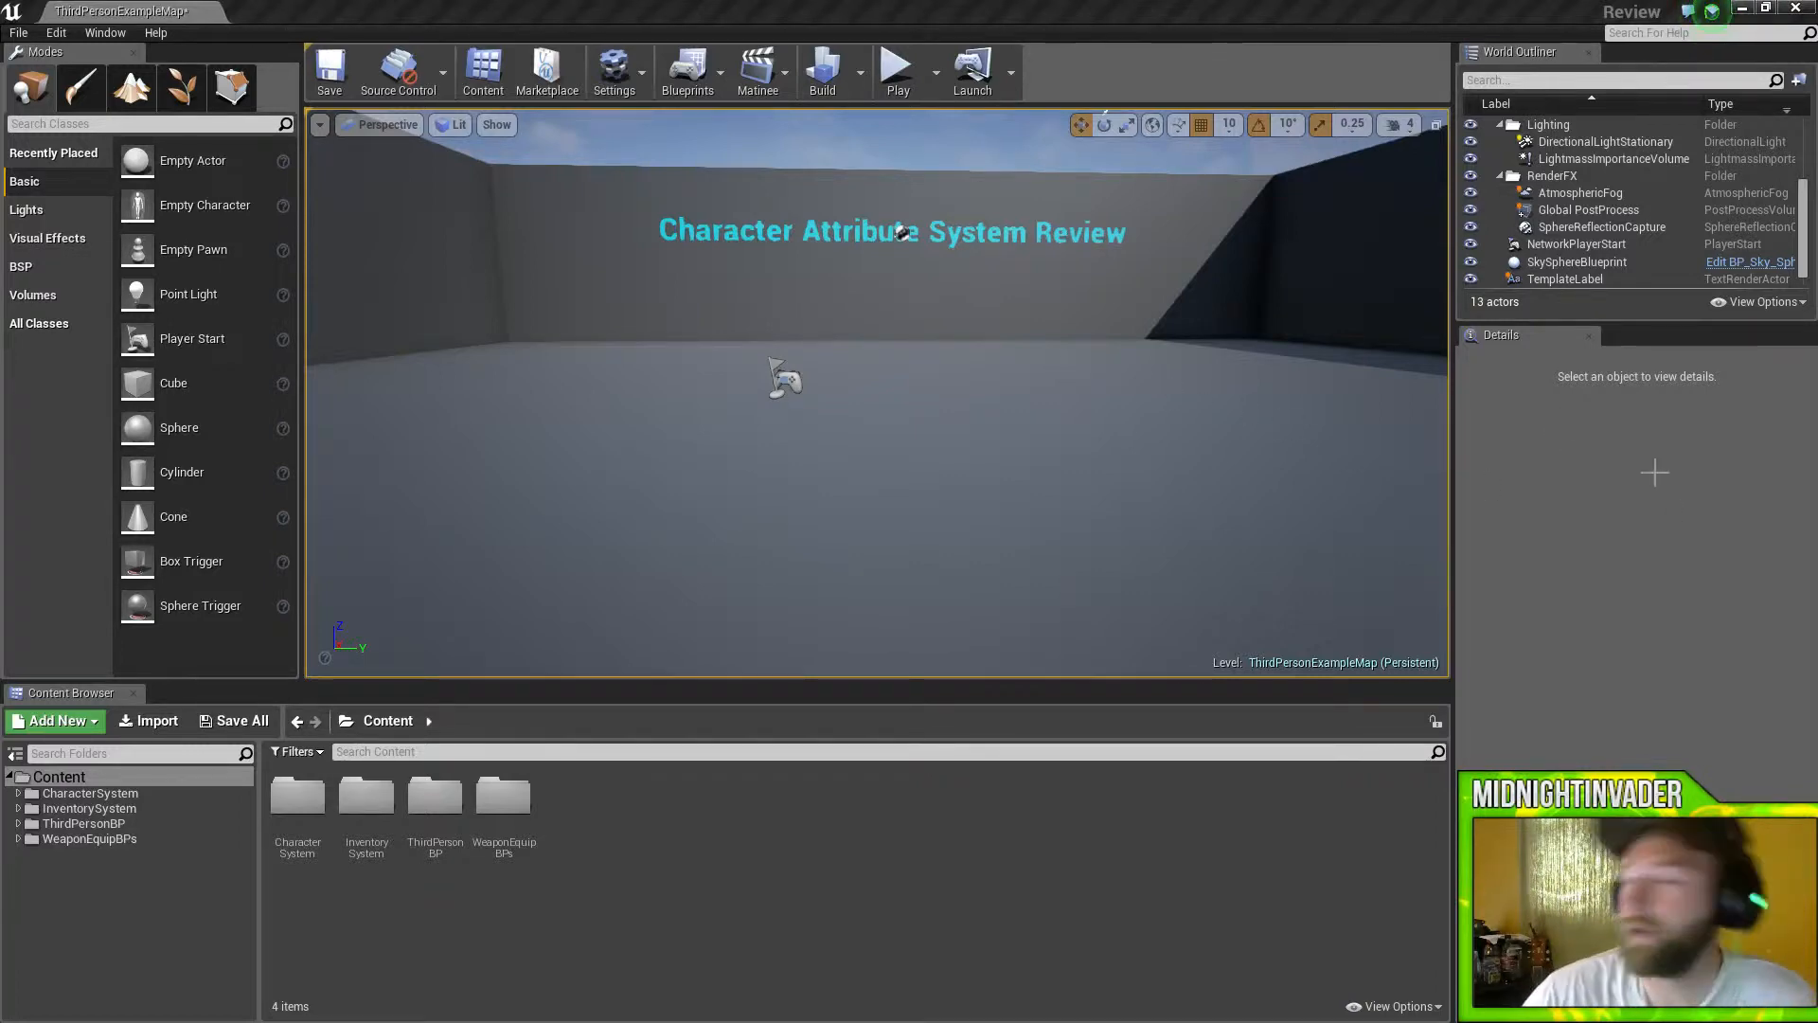
mouse_move(924, 438)
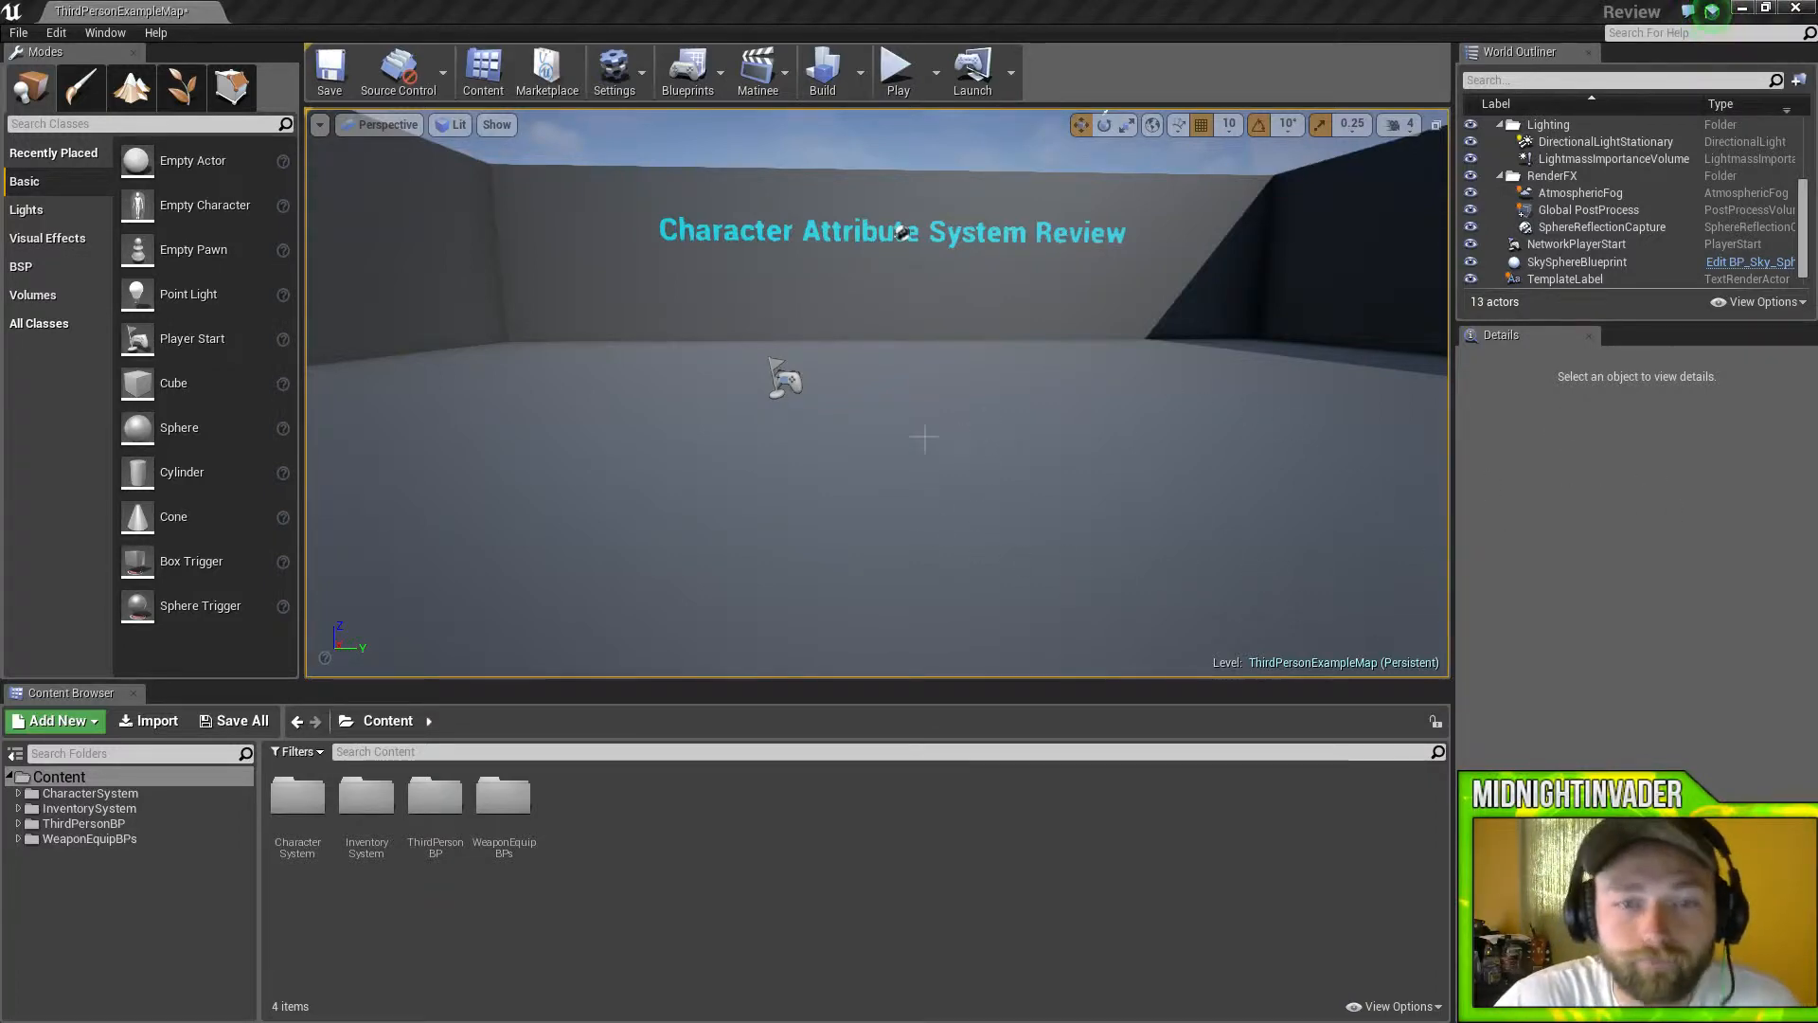
Look around the arena level, then show the CharacterSystem folder's subfolders and assets.
right_click(986, 412)
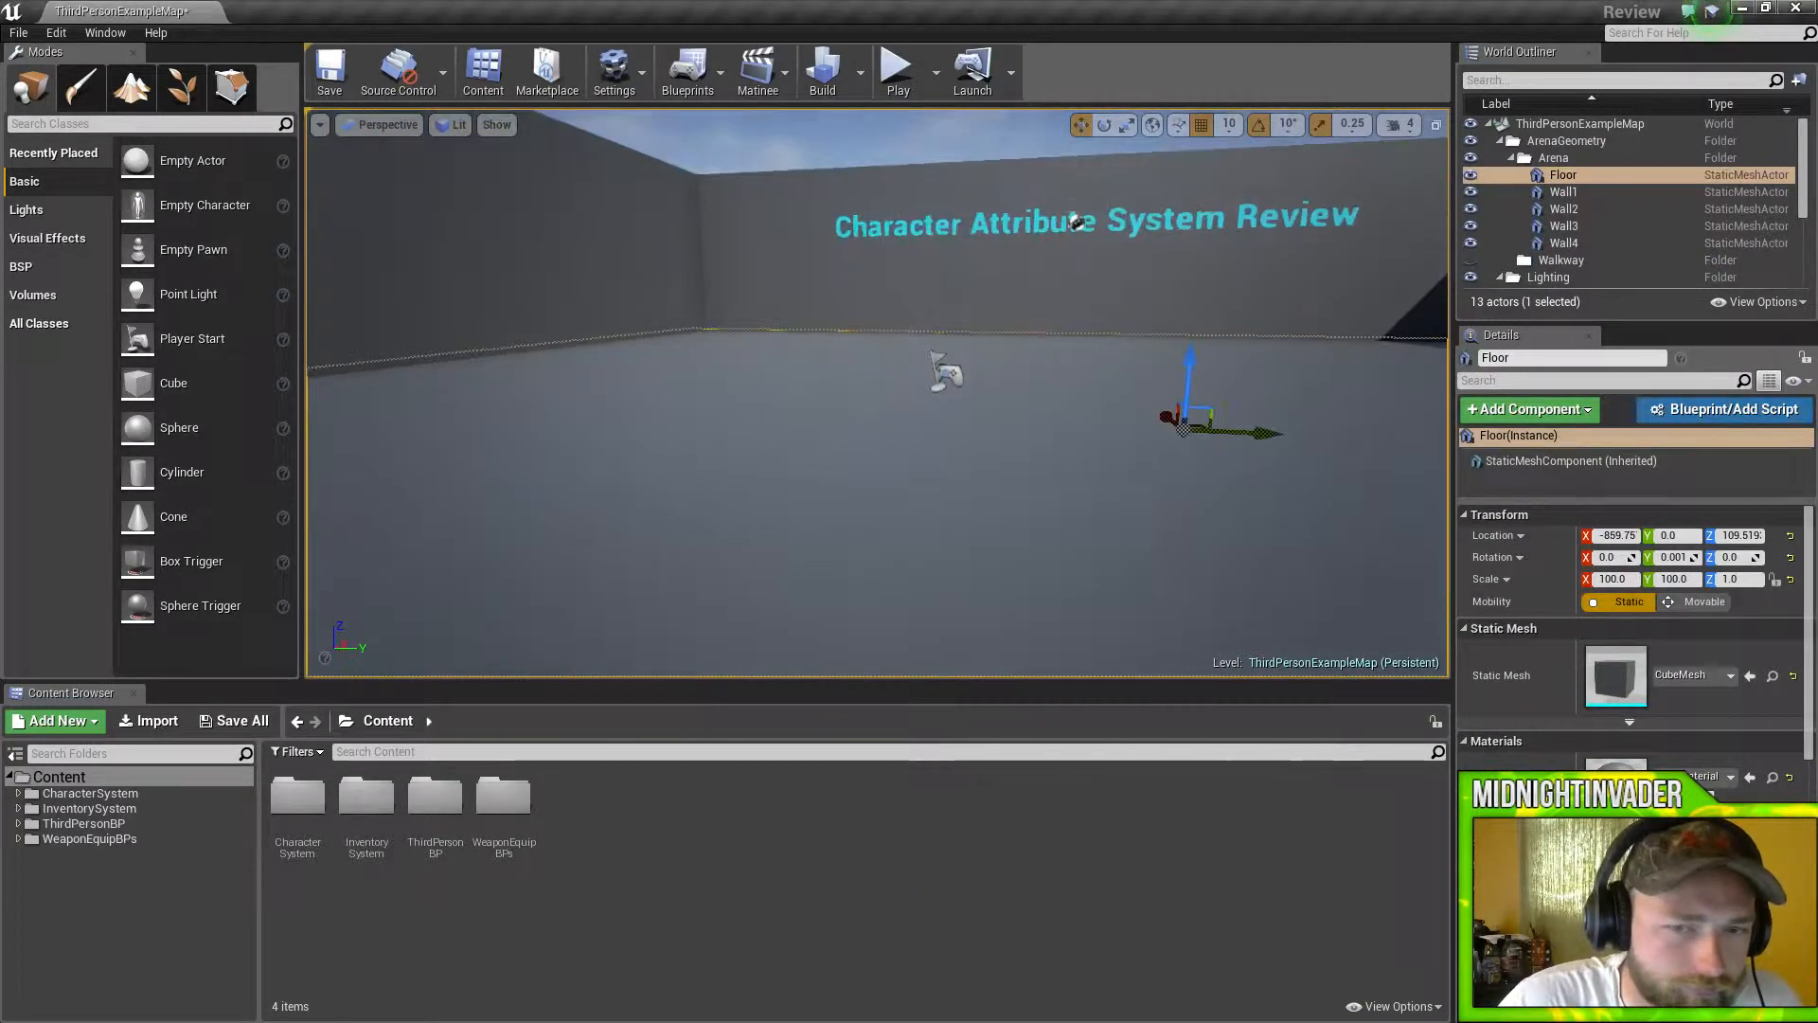
click(87, 792)
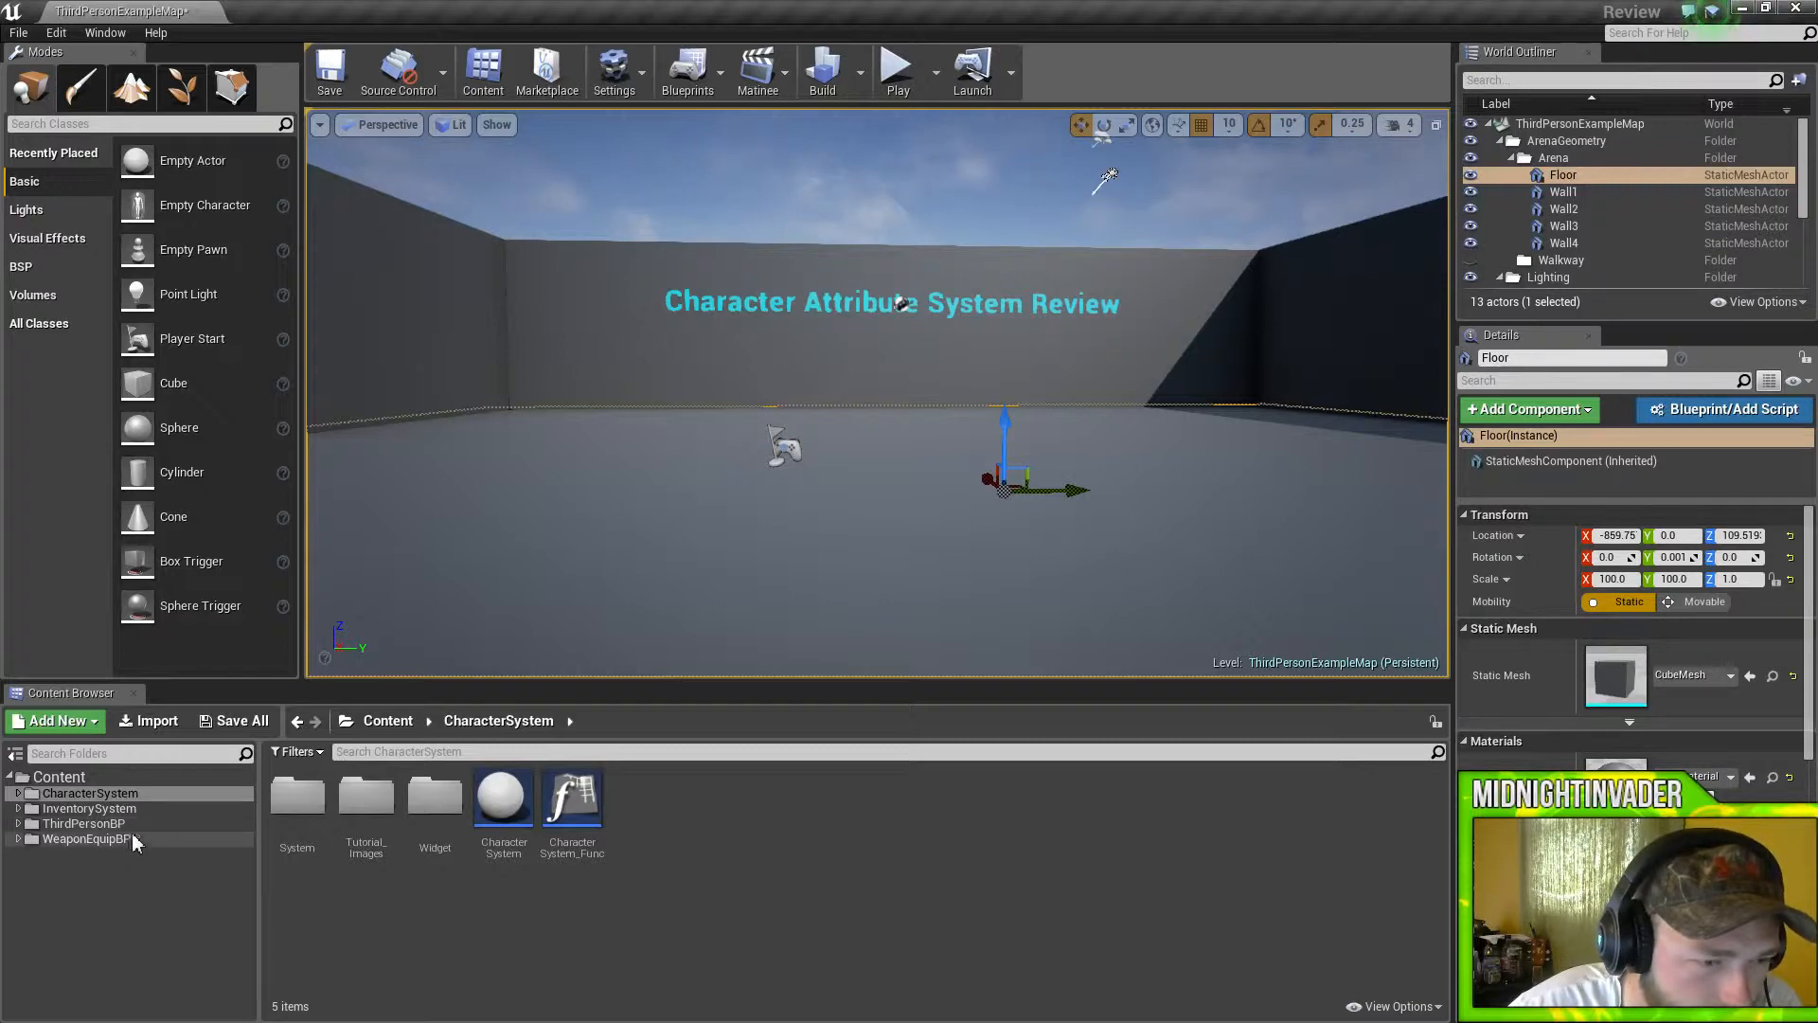
Review the ThirdPersonCharacter Hud event graph from ThirdPersonBP, then return to the level map.
click(78, 868)
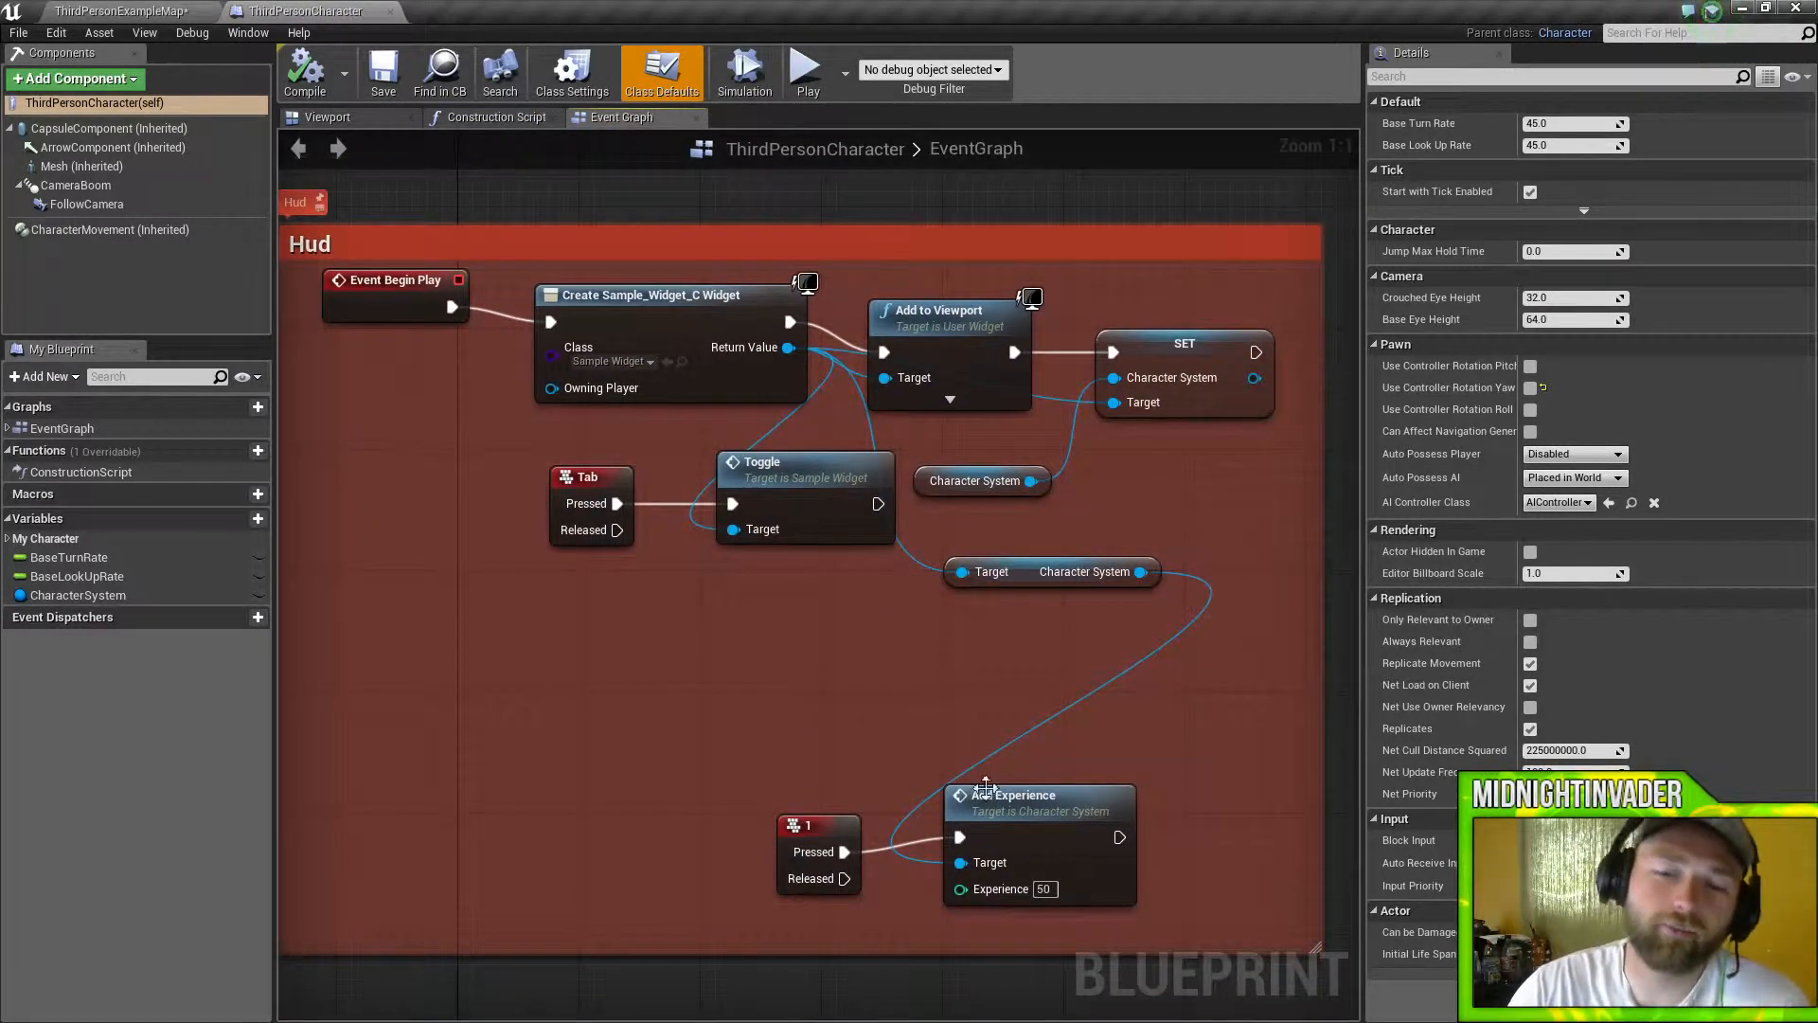
mouse_move(904, 716)
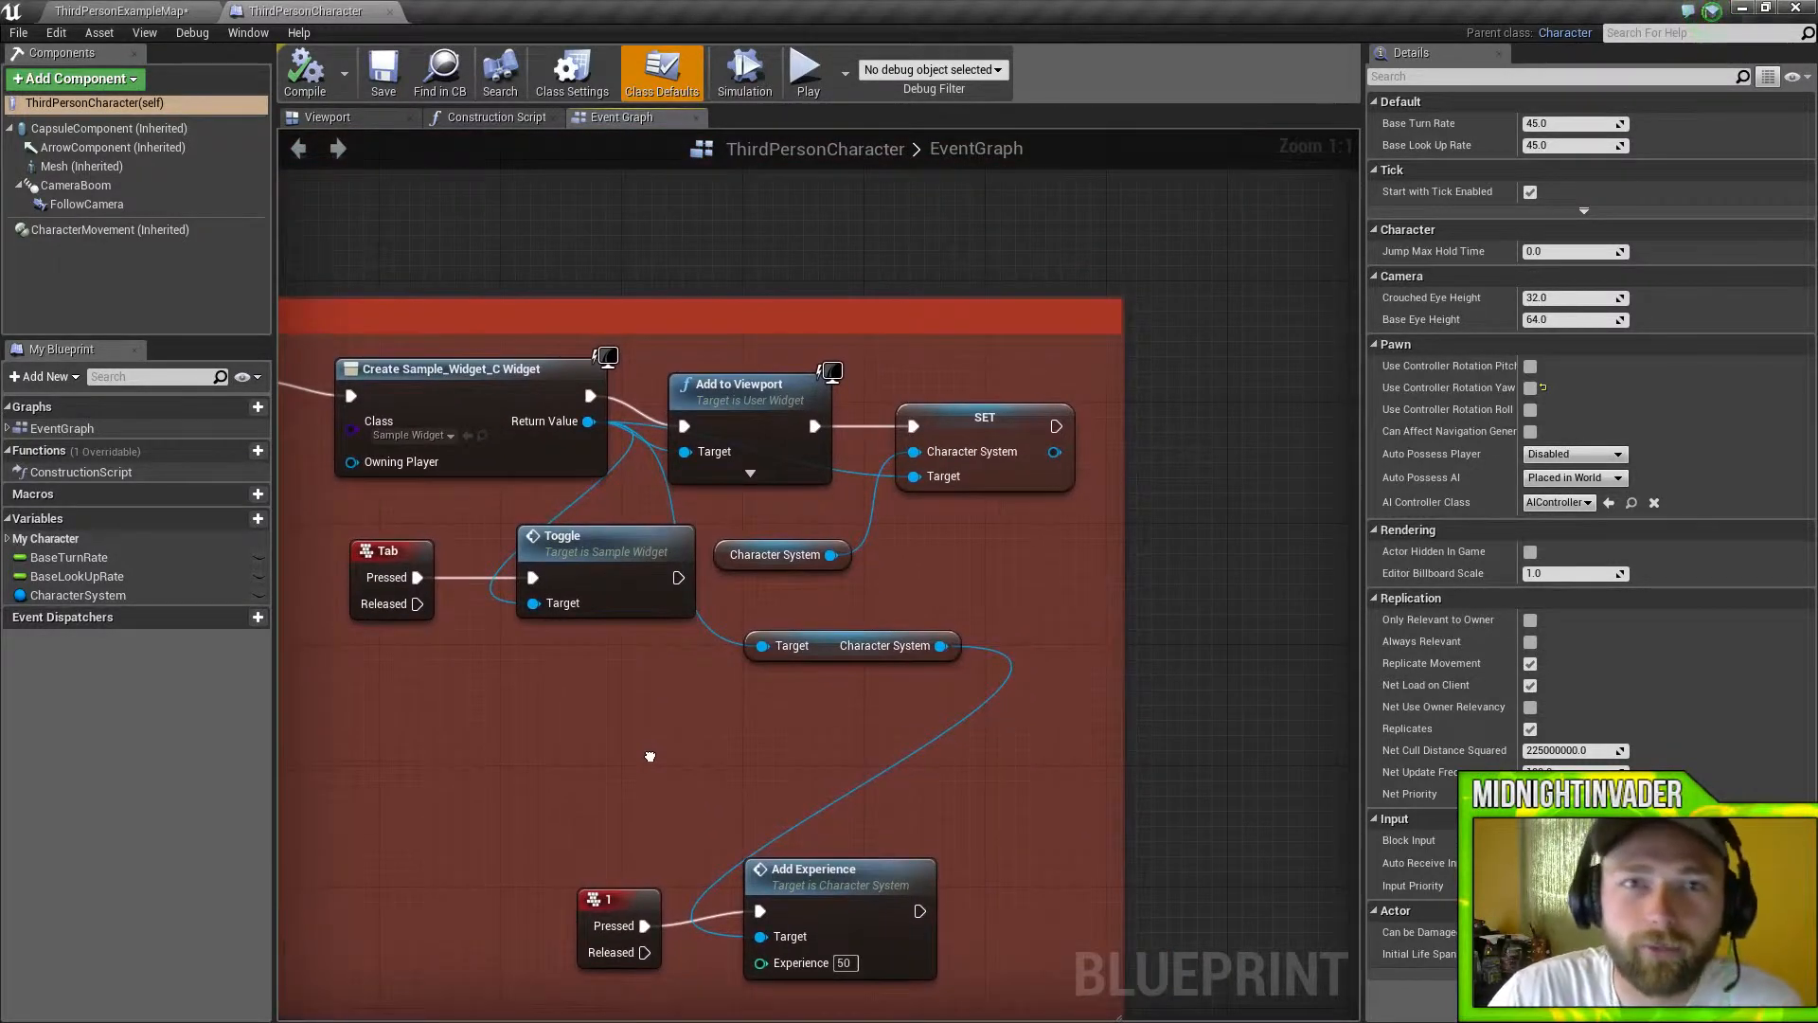
mouse_move(651, 765)
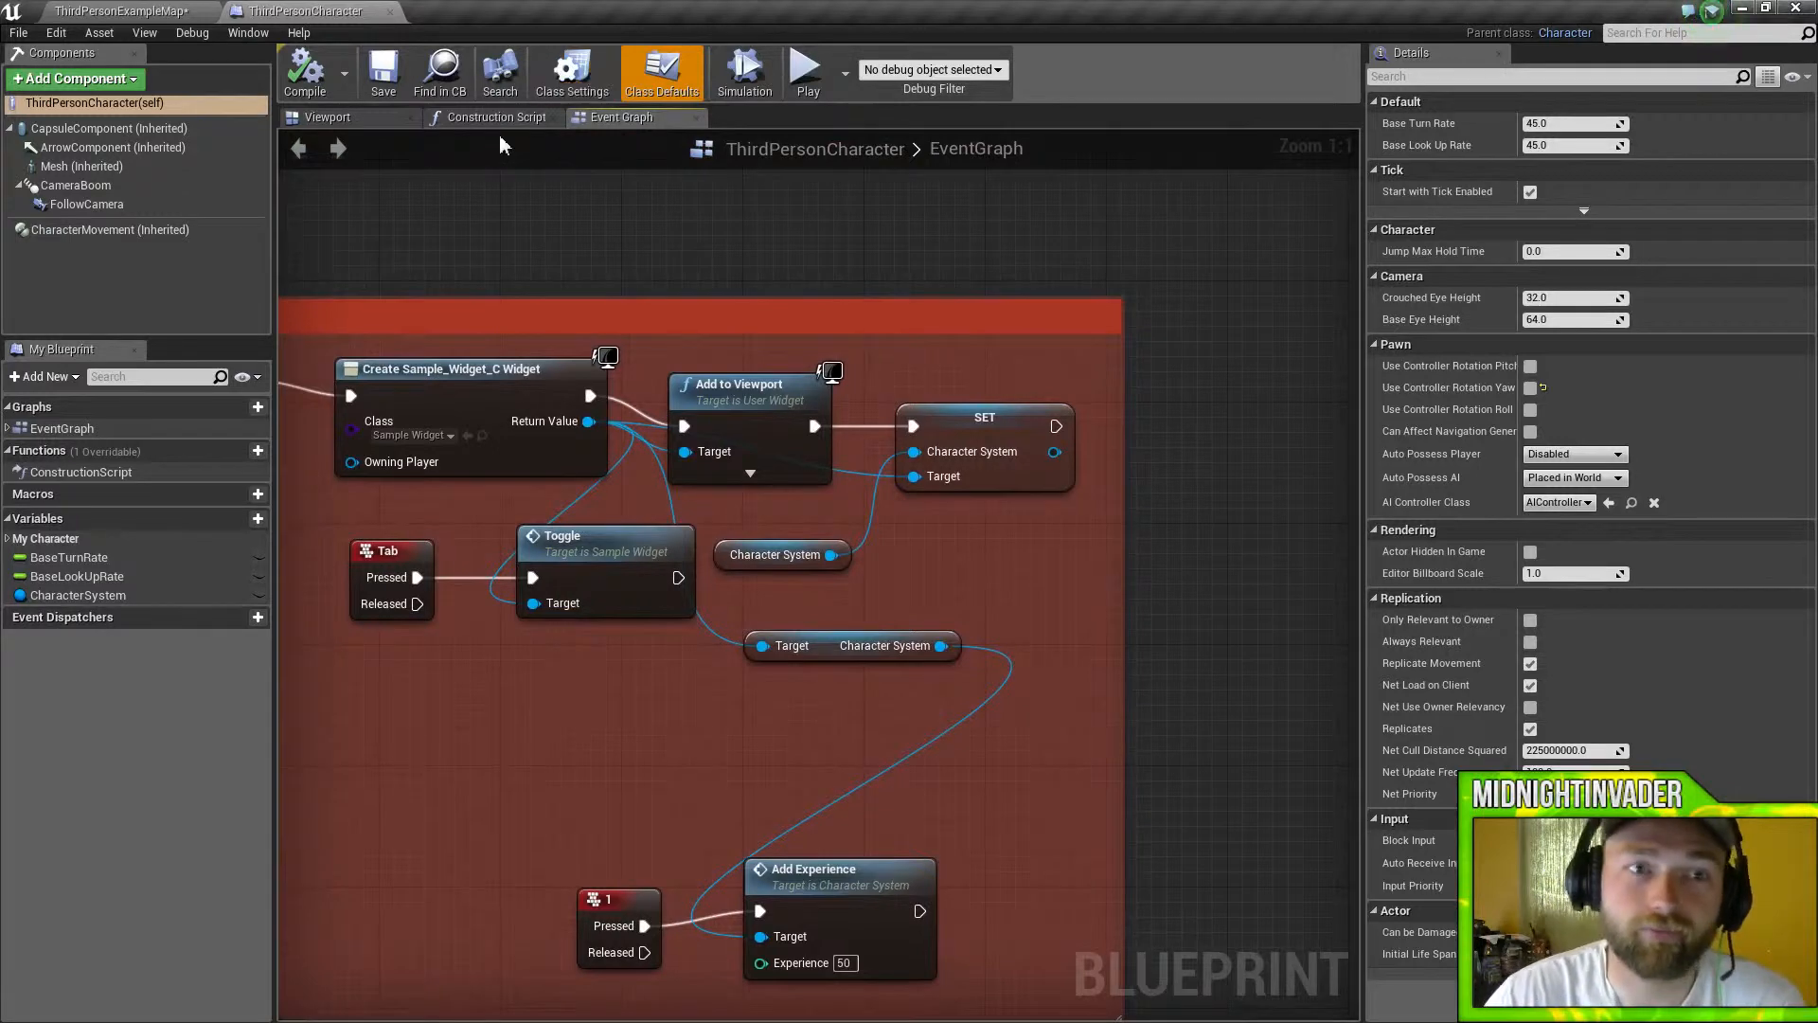
click(495, 116)
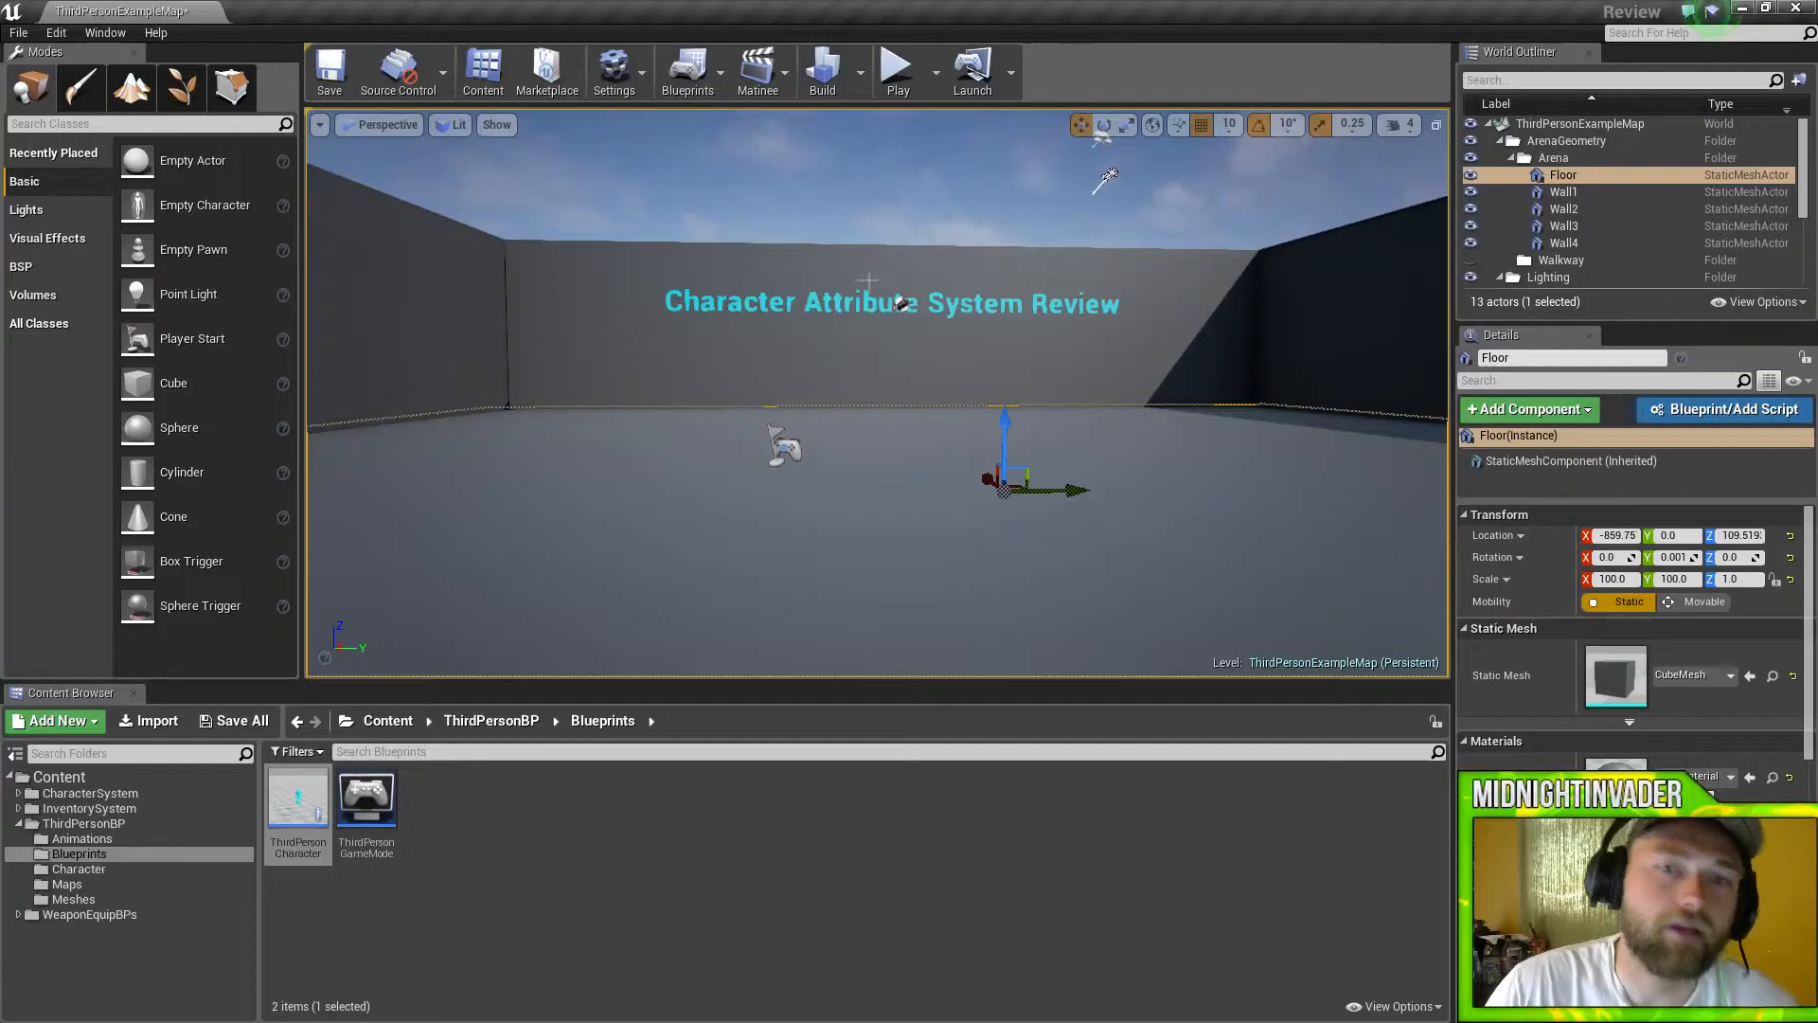
Play the level in the editor so the stats HUD shows level, free points and health.
click(897, 65)
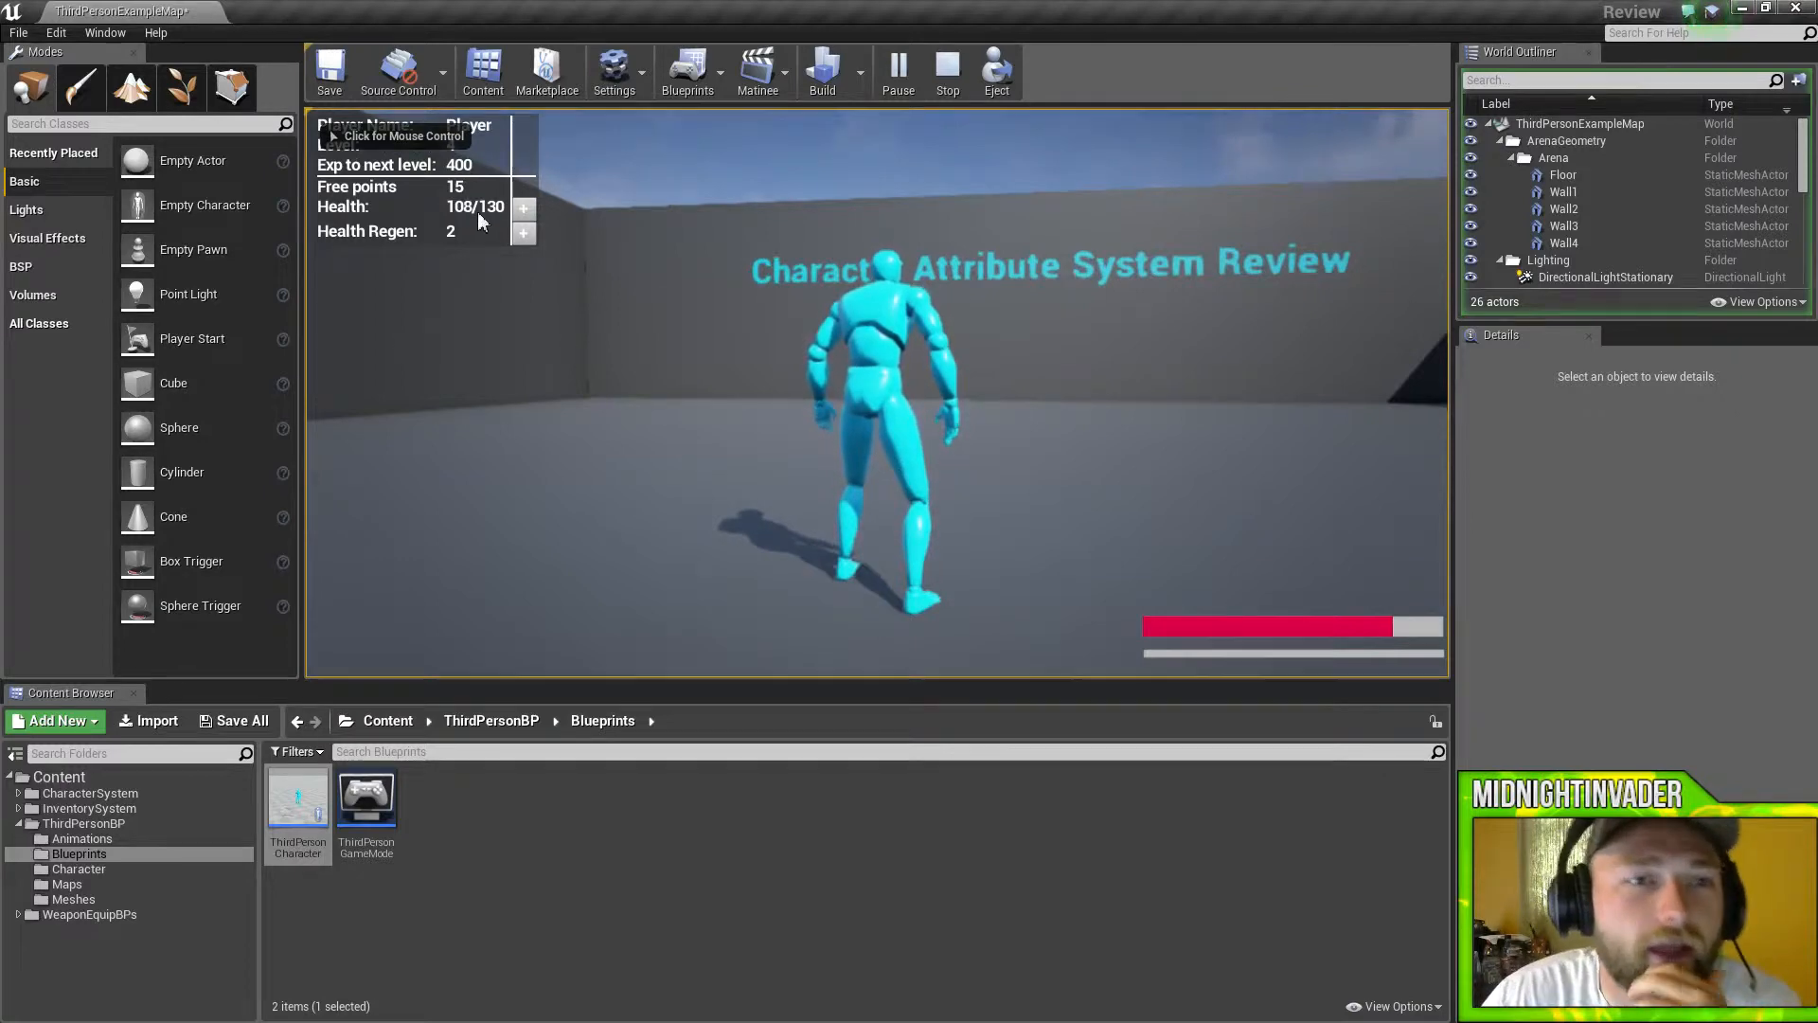
Spend free points on Health to raise max health to 210, stop play and return to CharacterSystem.
click(523, 215)
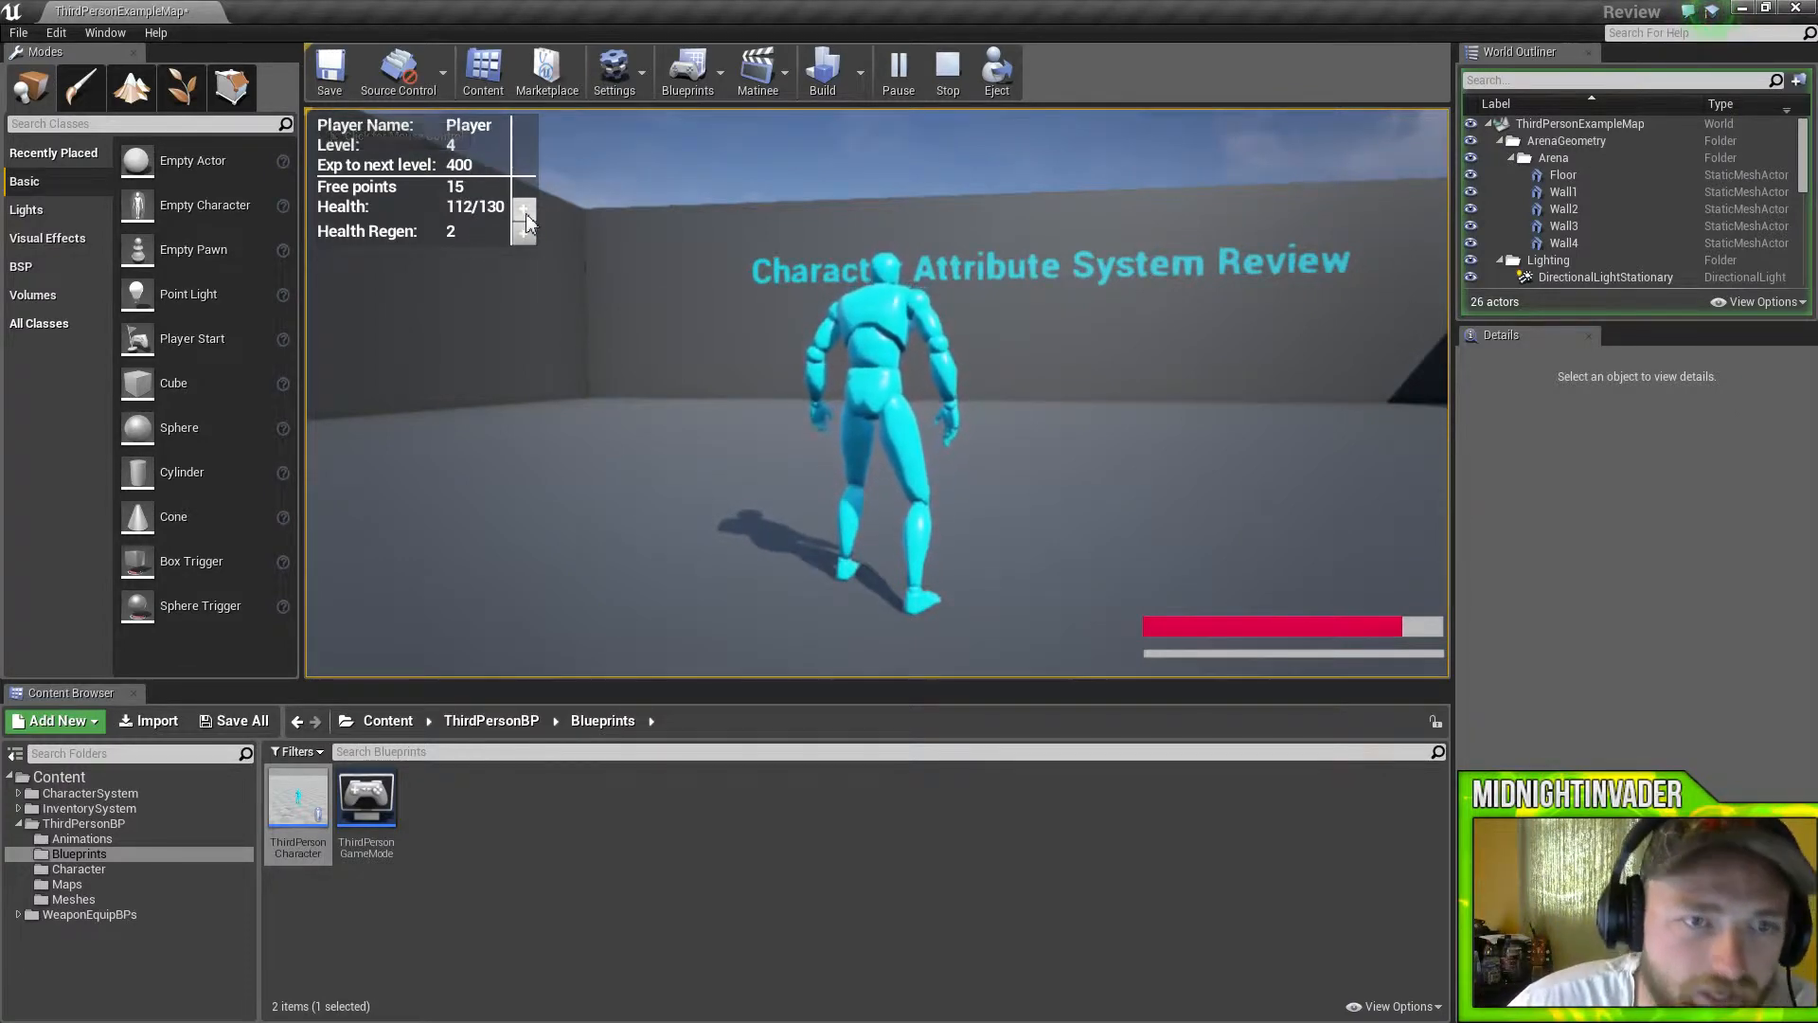
click(523, 215)
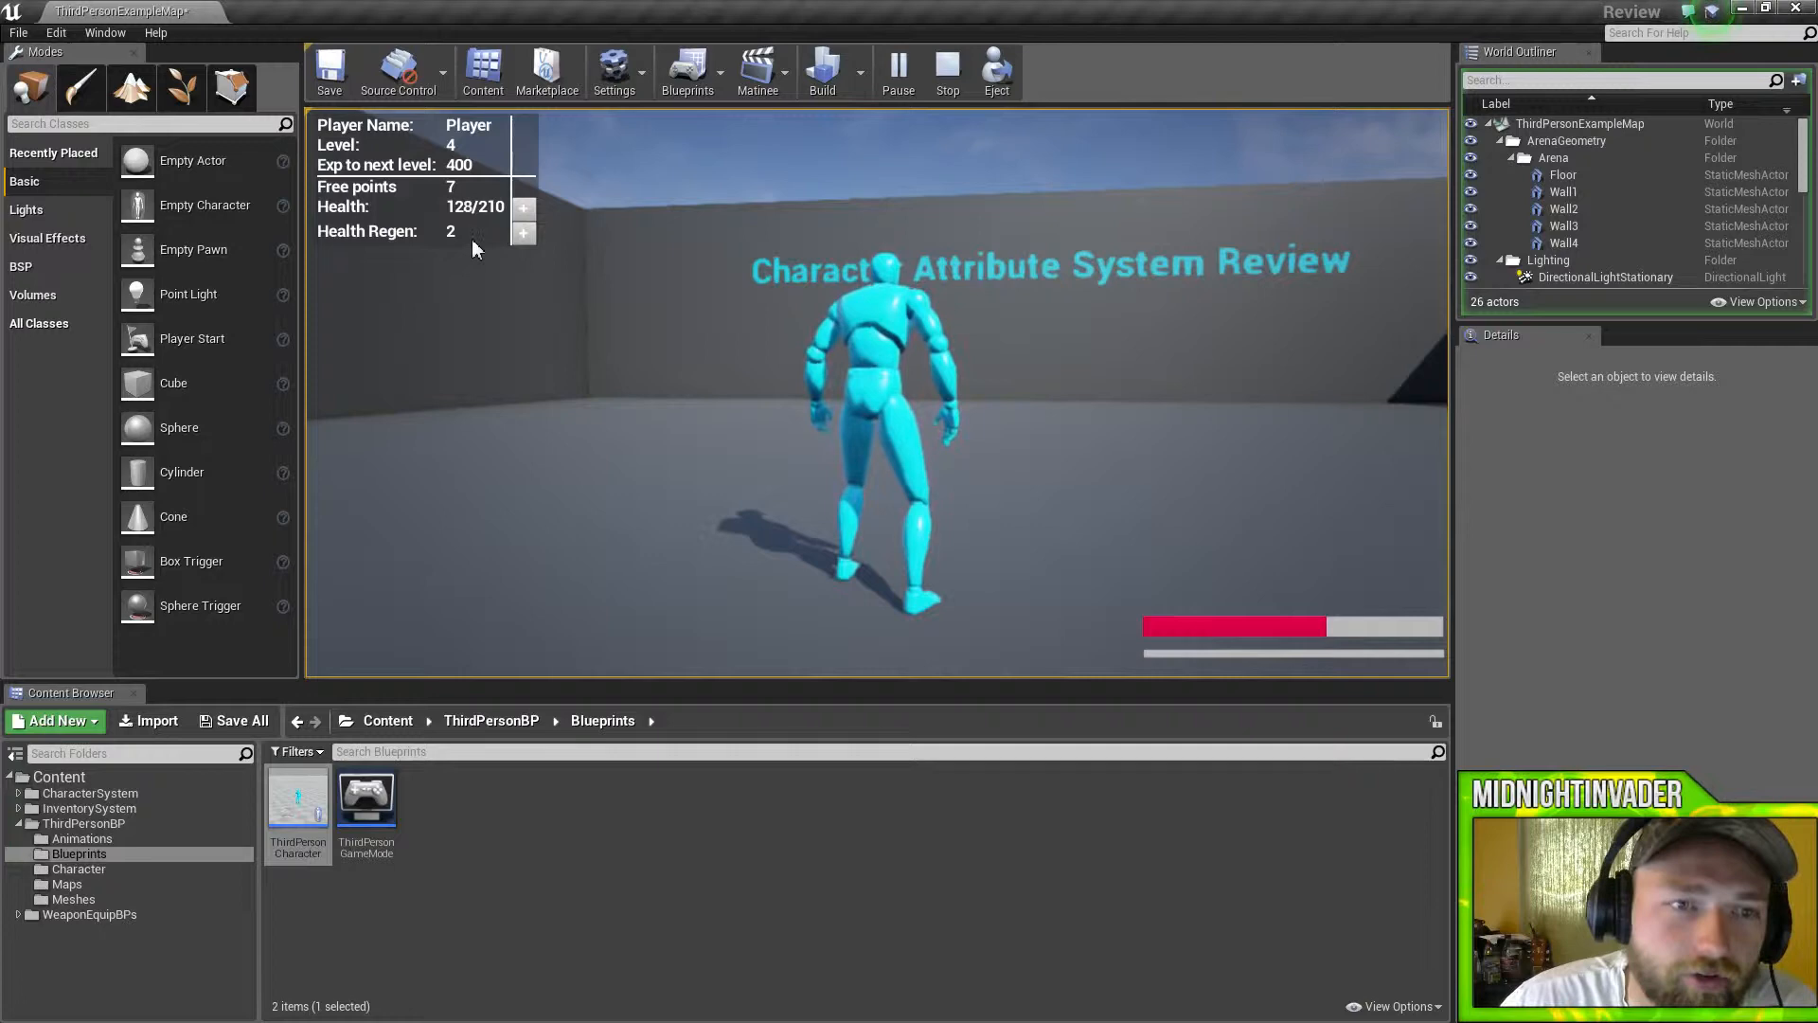
click(523, 232)
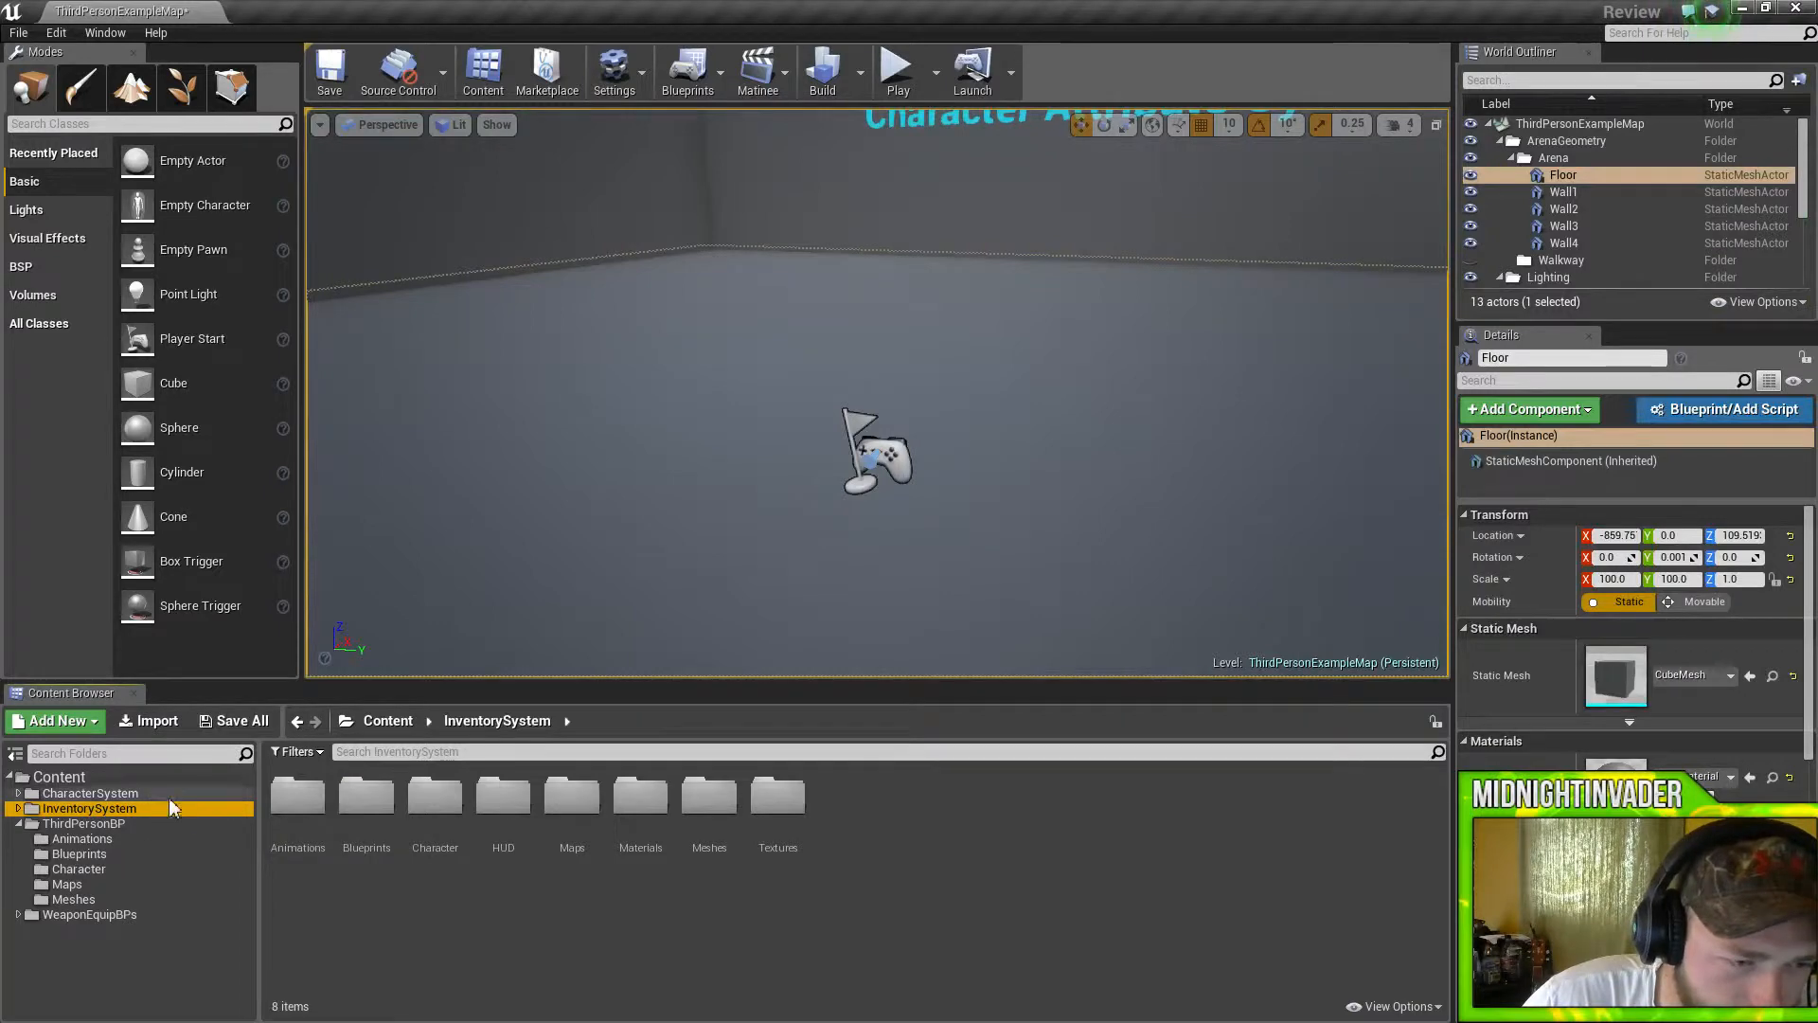
click(87, 792)
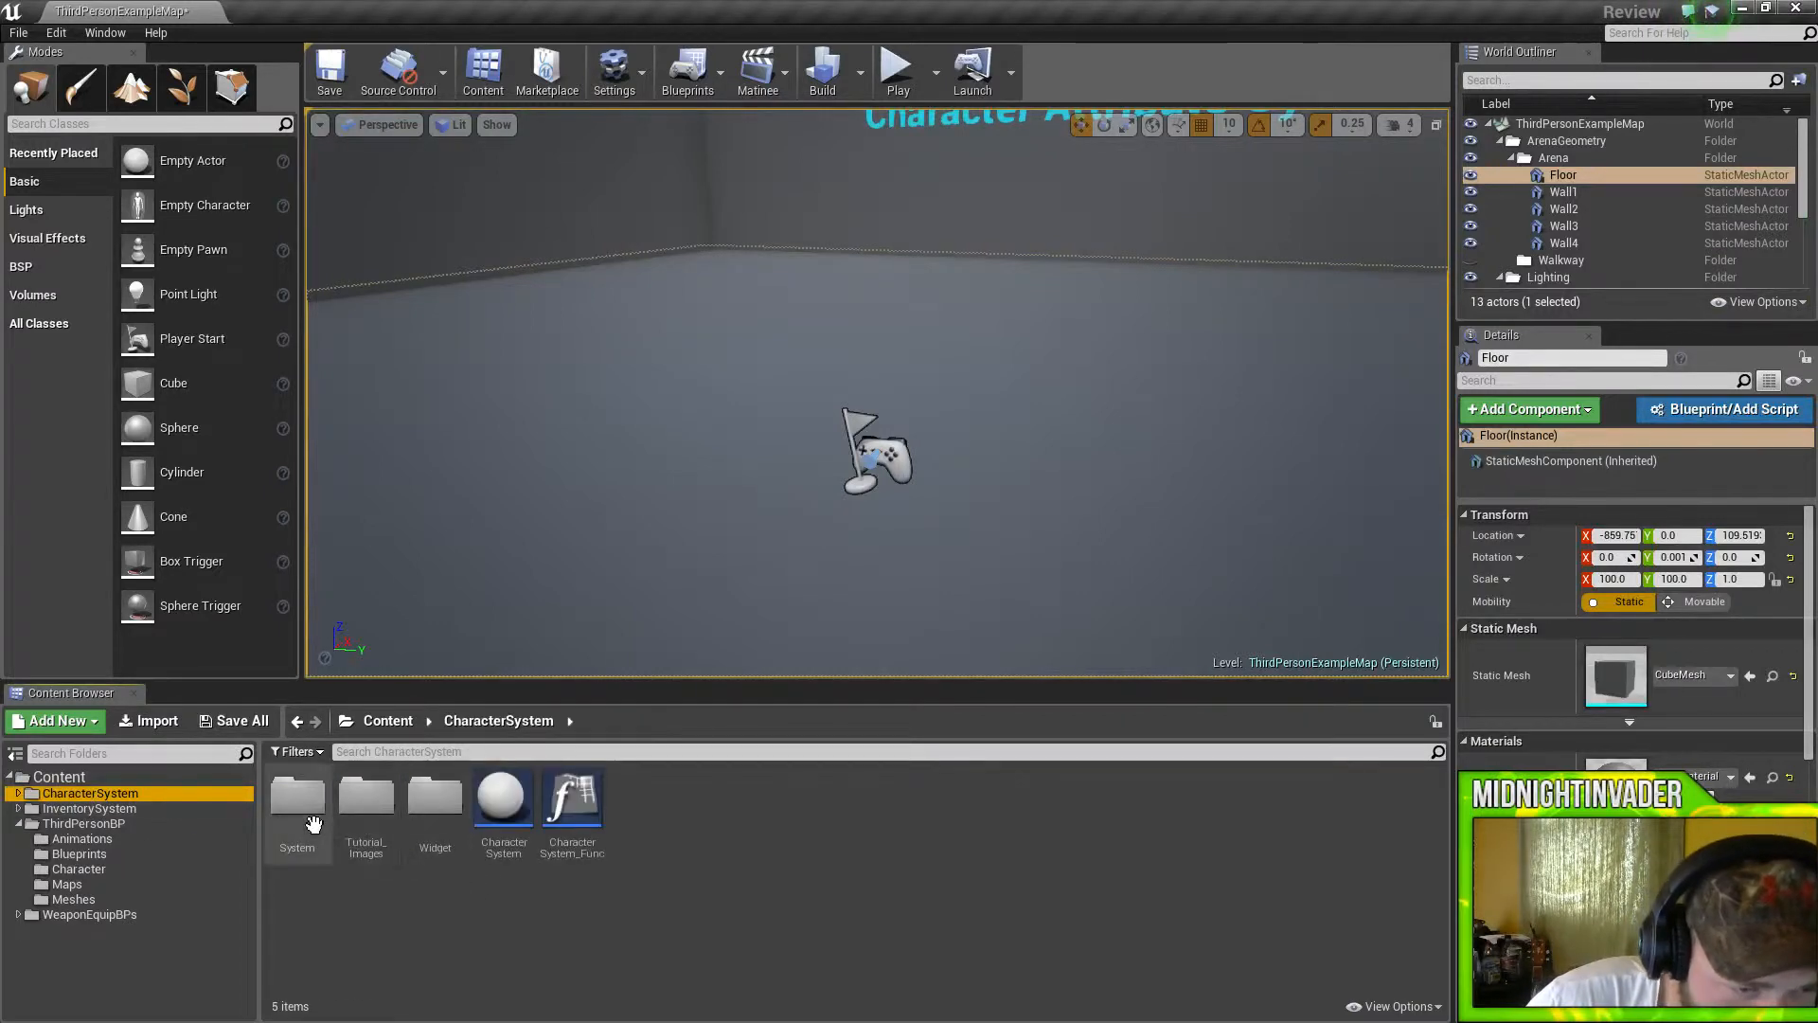
Review the Stat_Name enumerators and the Stat struct's Stat_Name, Value, Per_Level_Scaling and Cost variables.
double_click(296, 797)
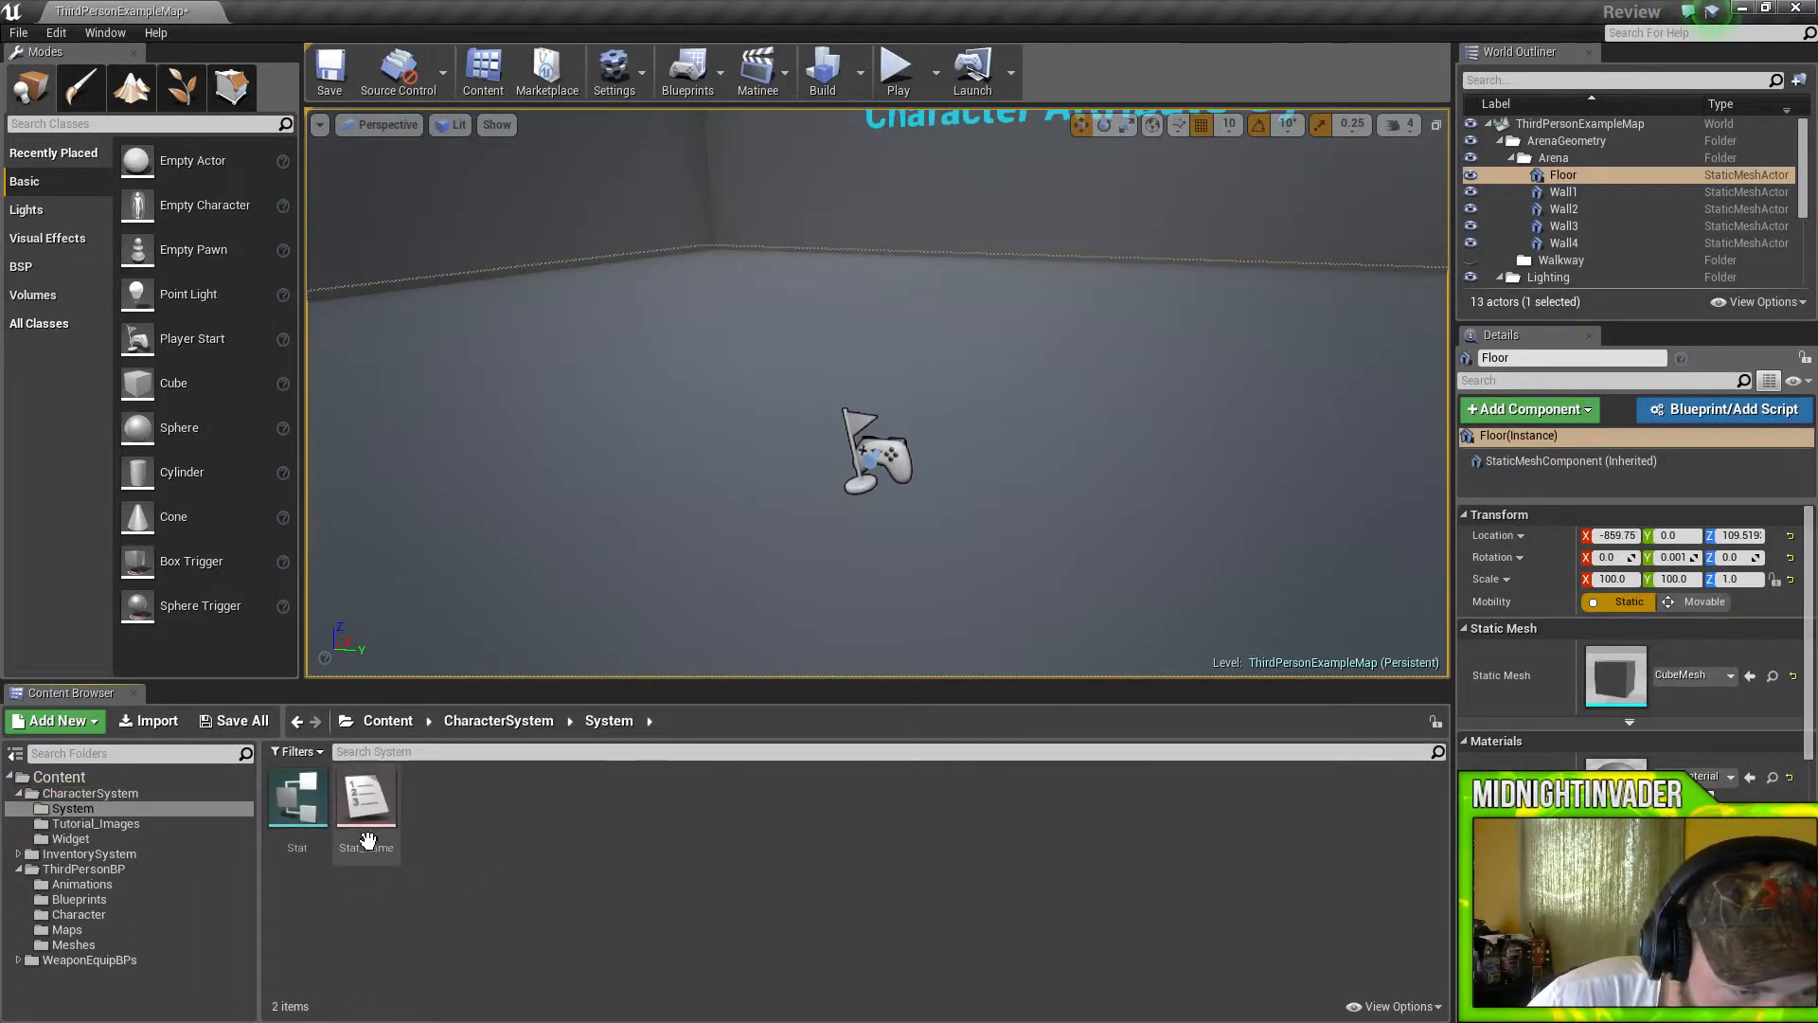
double_click(366, 800)
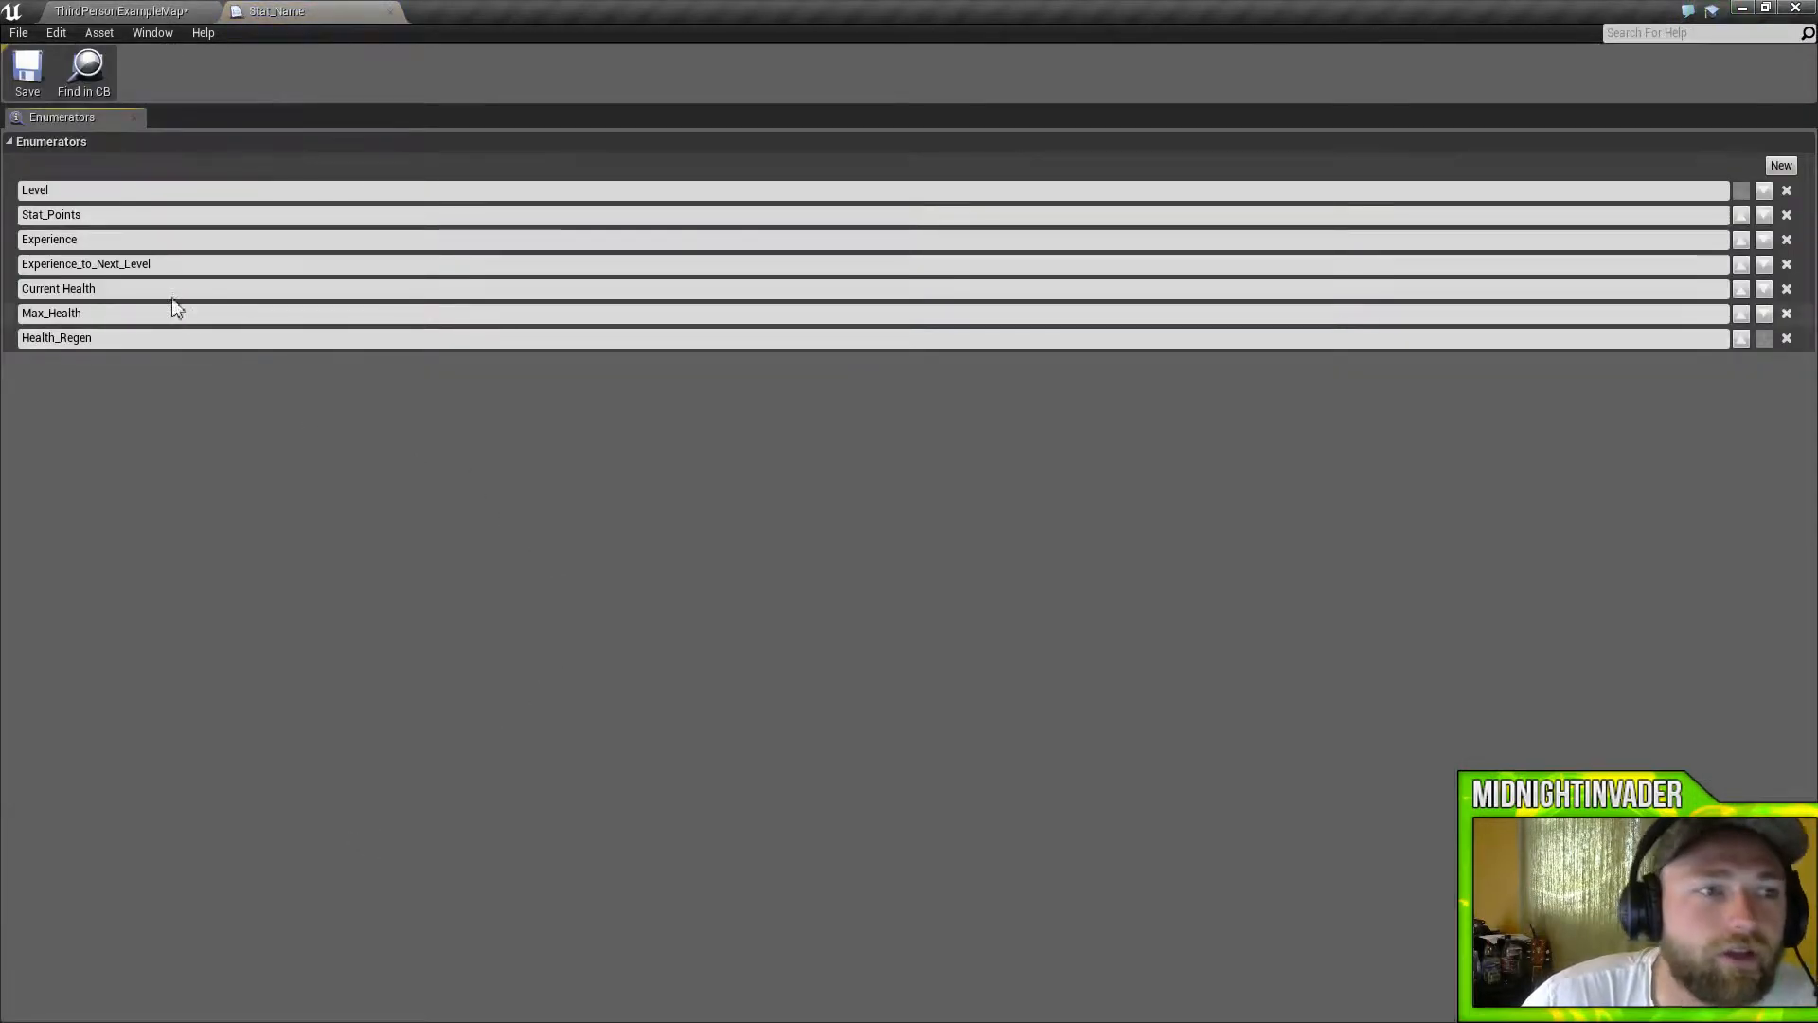
mouse_move(391, 37)
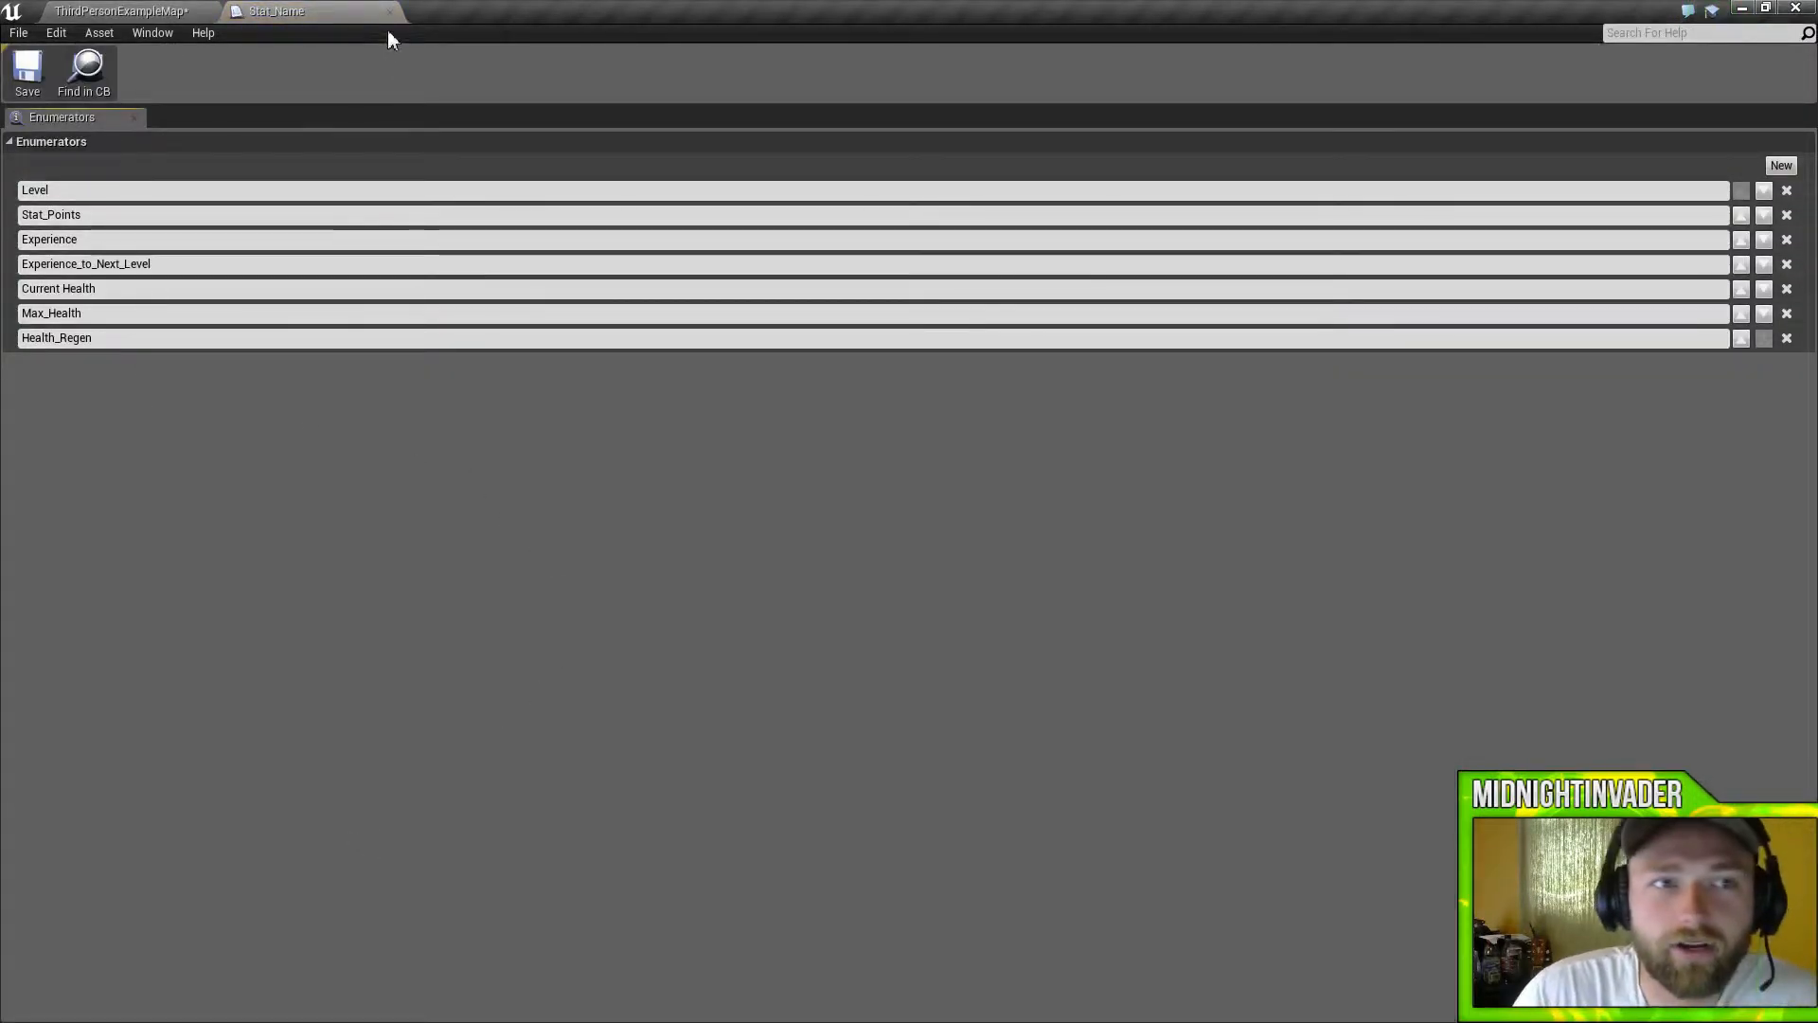
click(275, 10)
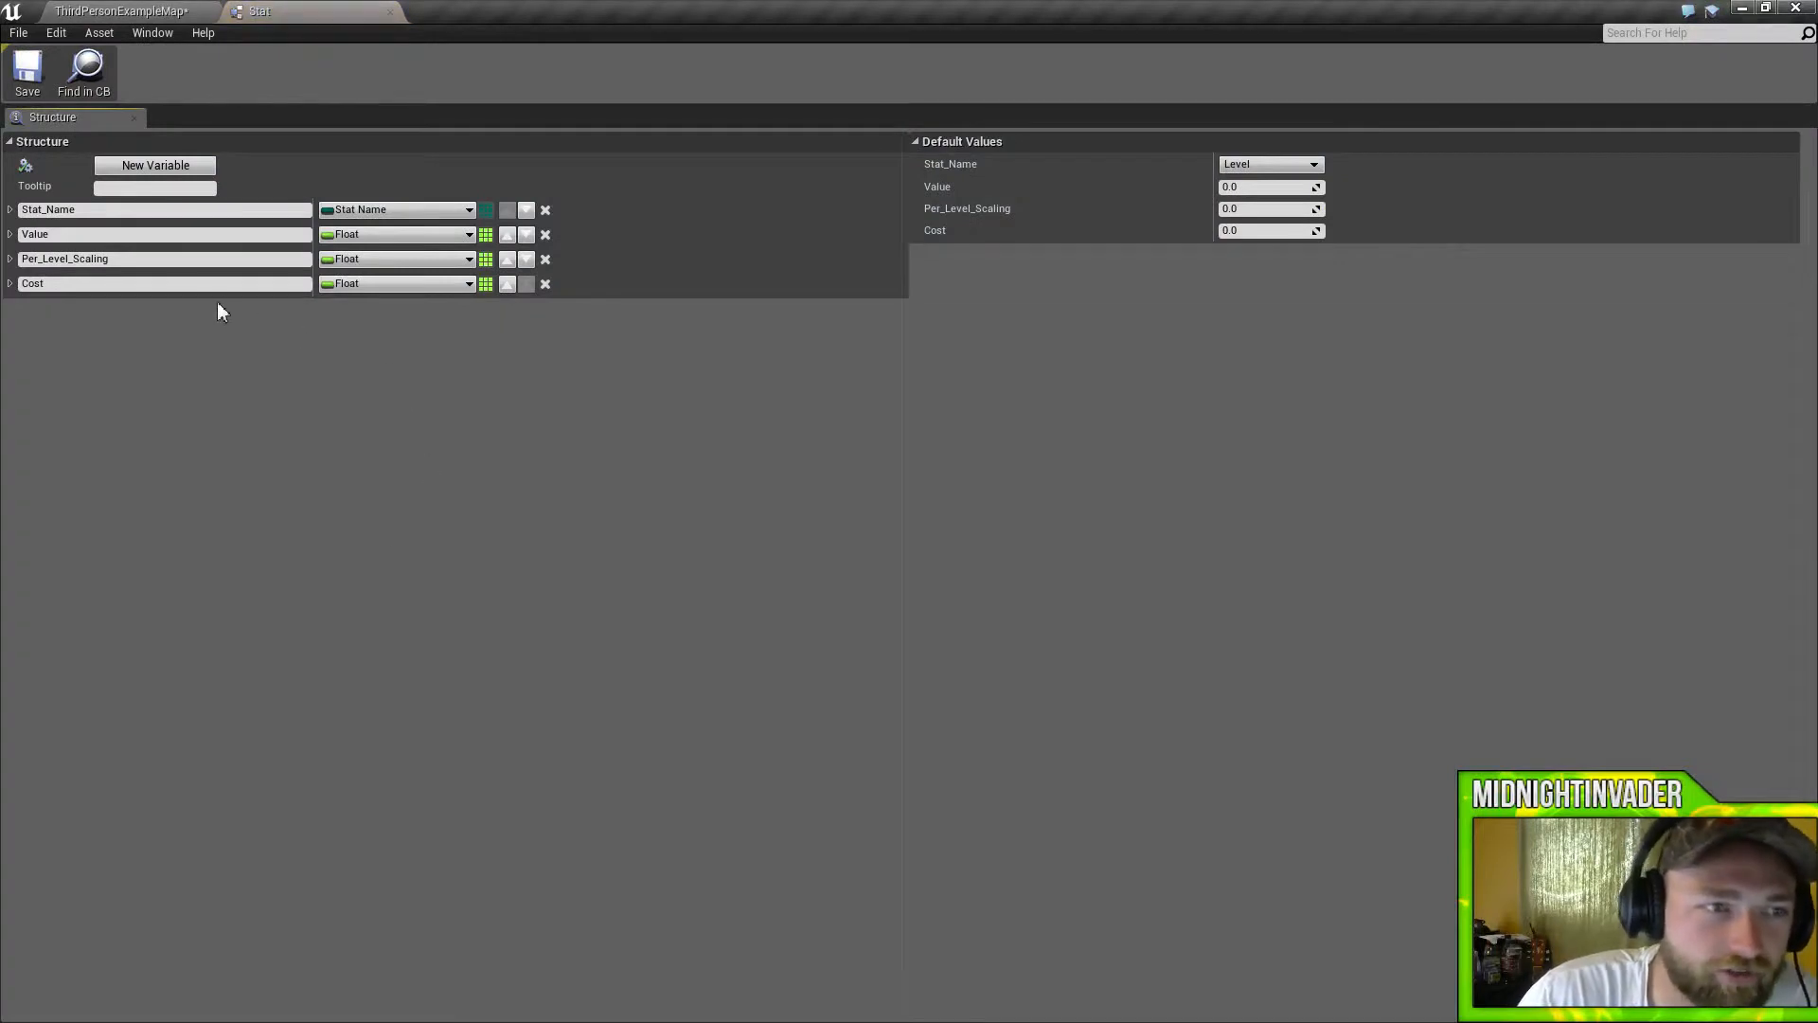
mouse_move(518, 347)
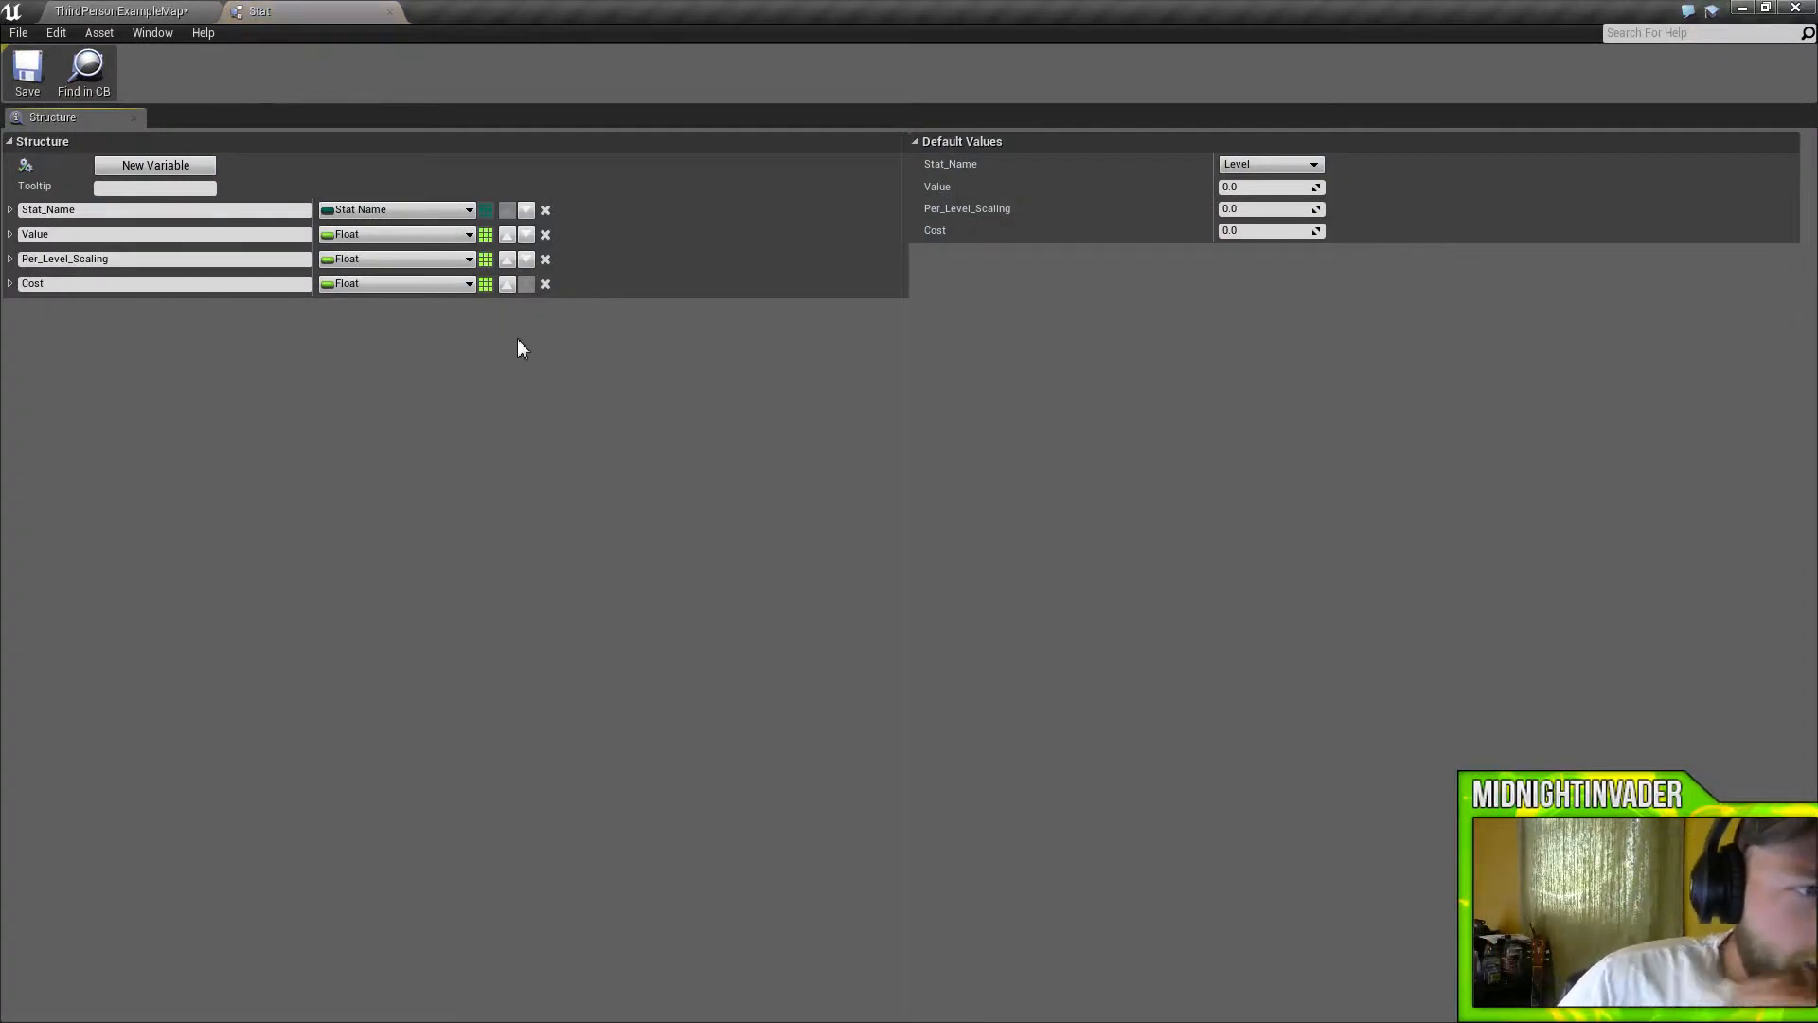
mouse_move(435, 110)
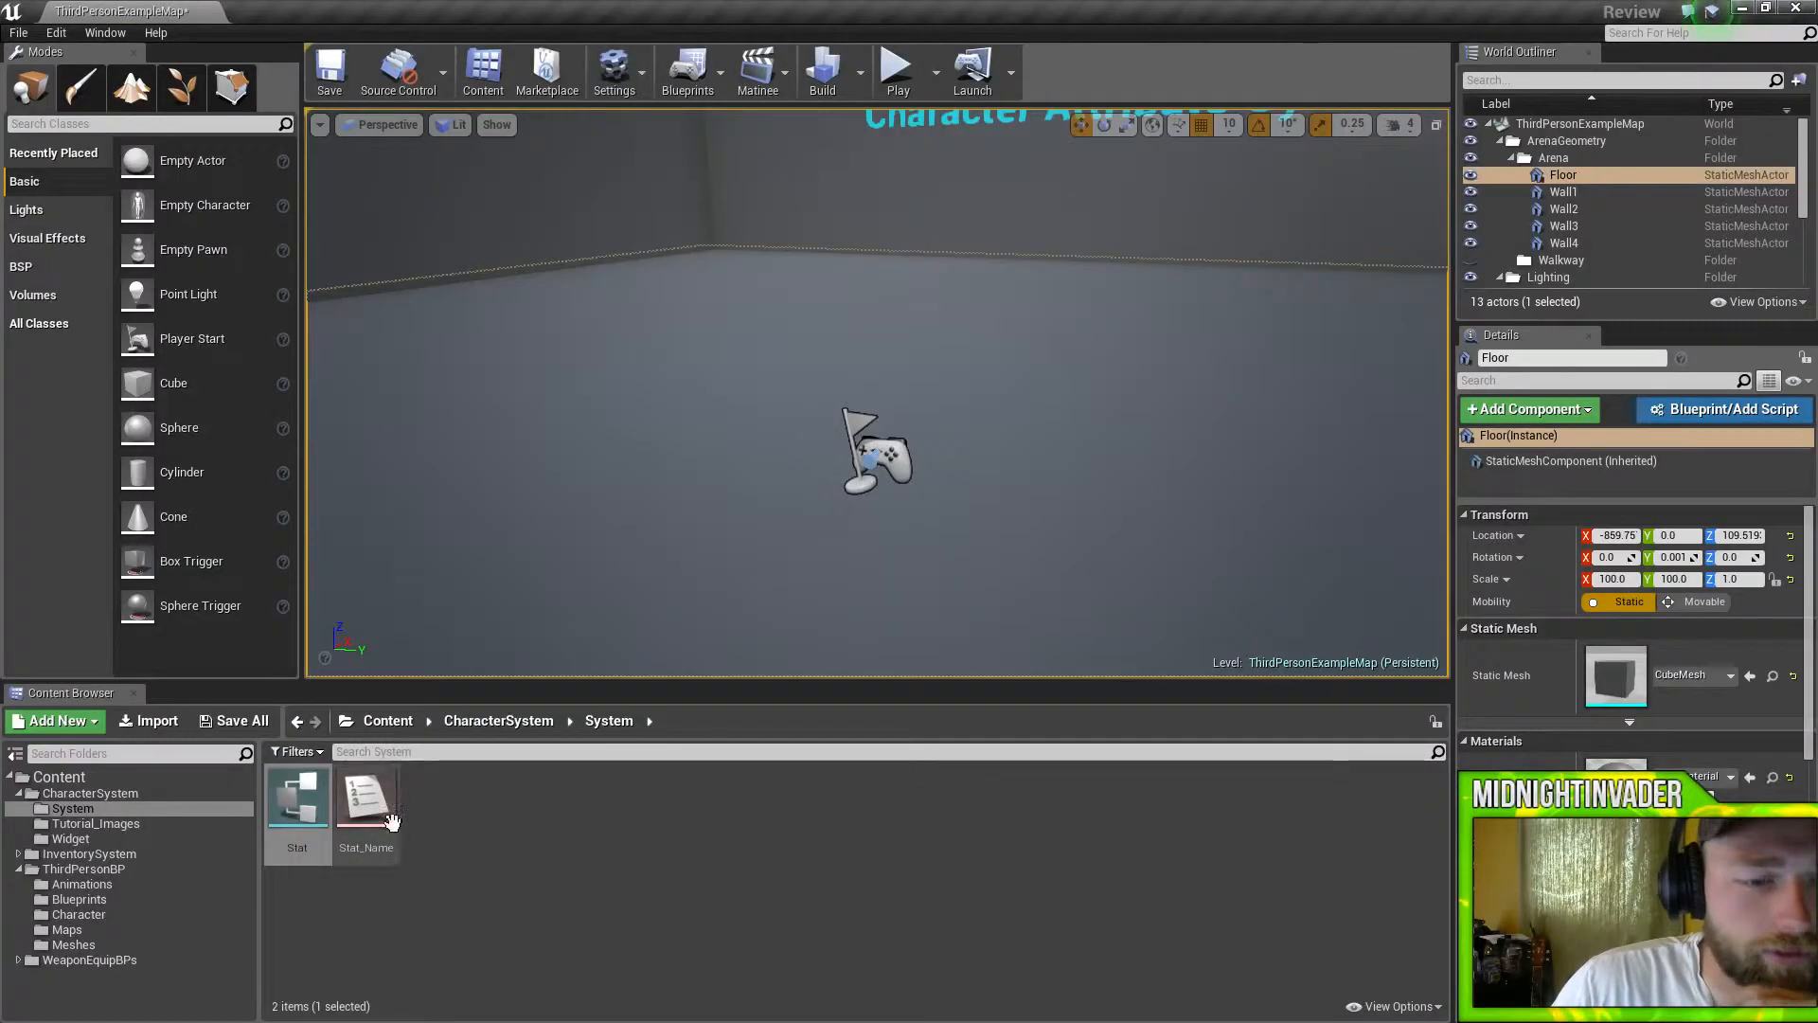
Inspect the Sample_Widget player stats HUD layout from the Widget folder, then return to the map.
click(97, 822)
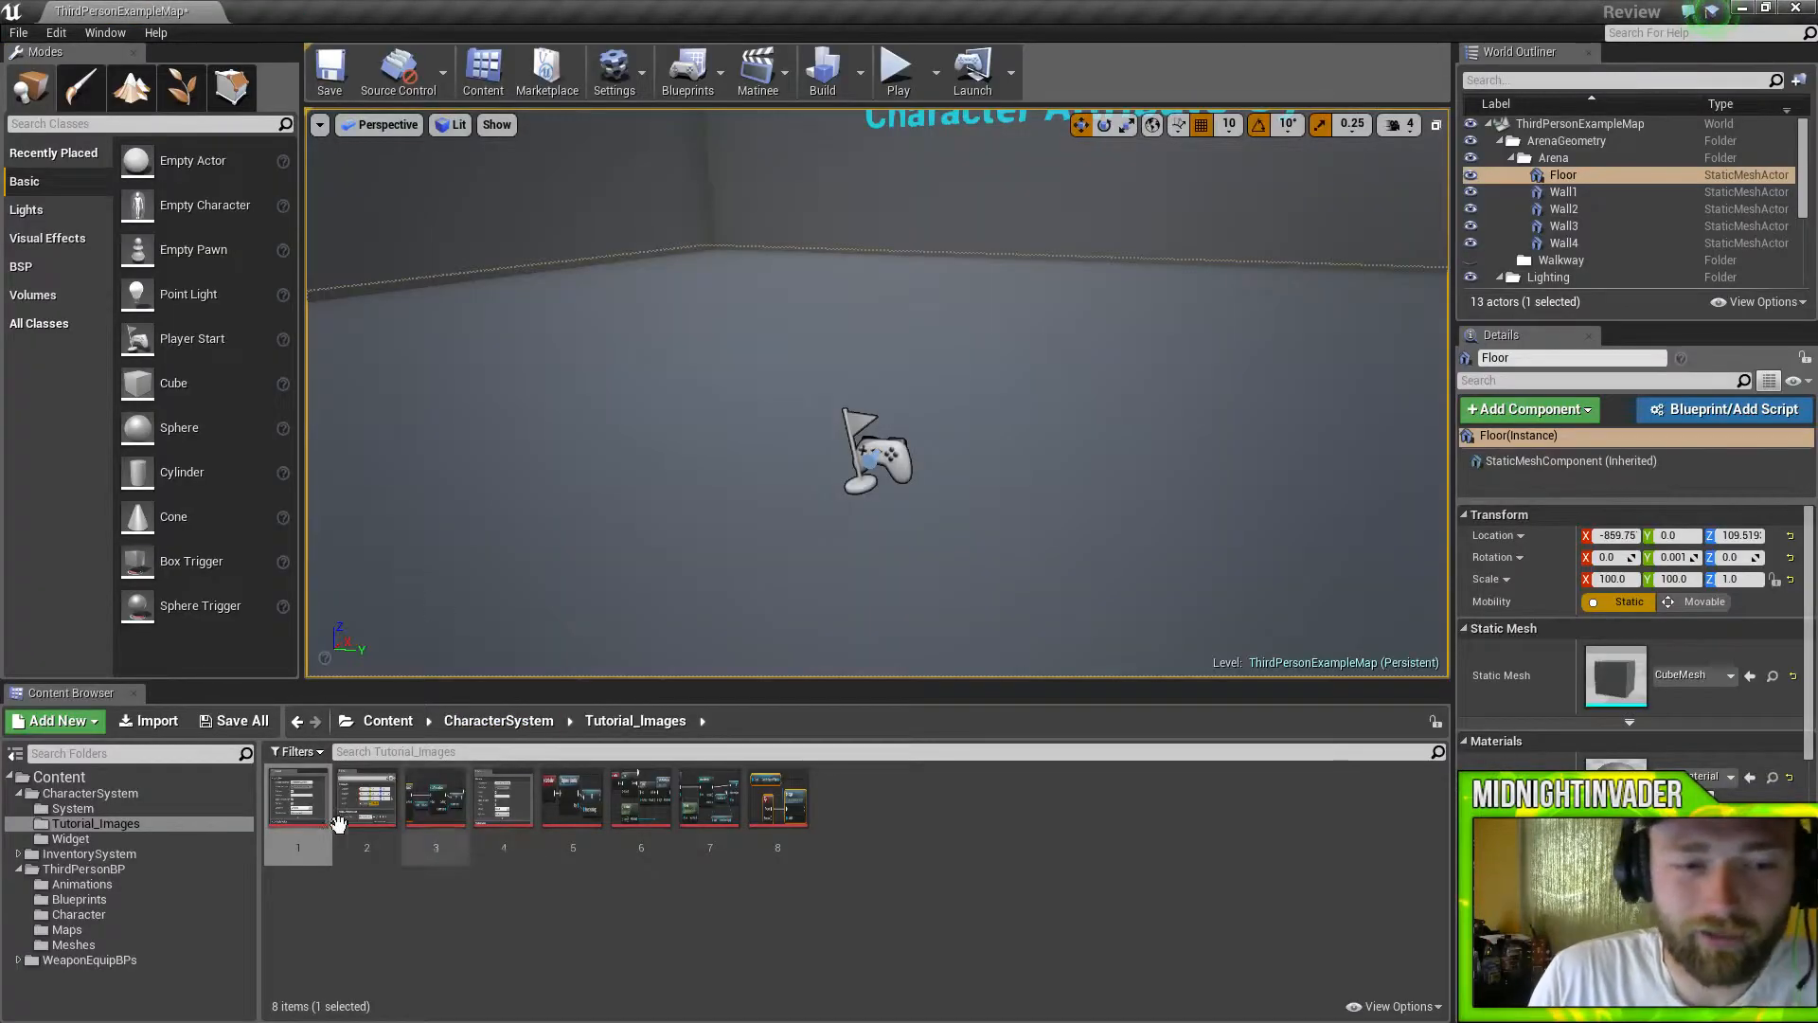
click(71, 838)
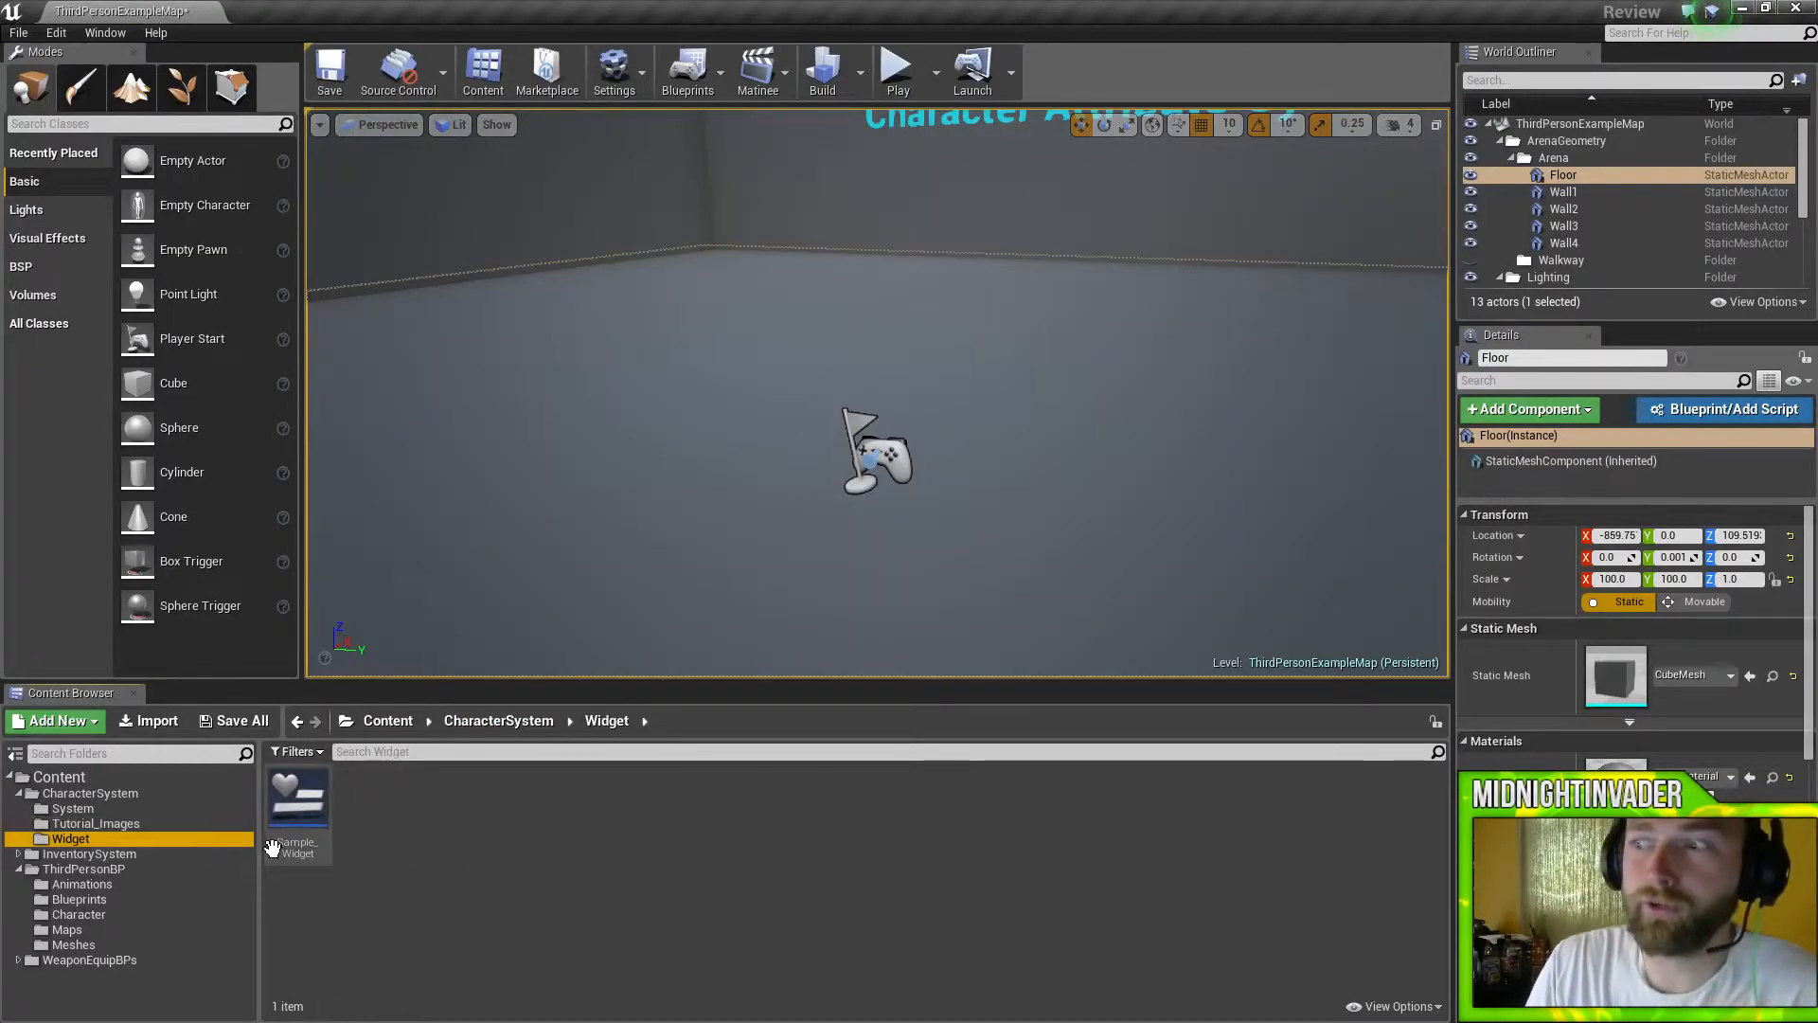
double_click(296, 811)
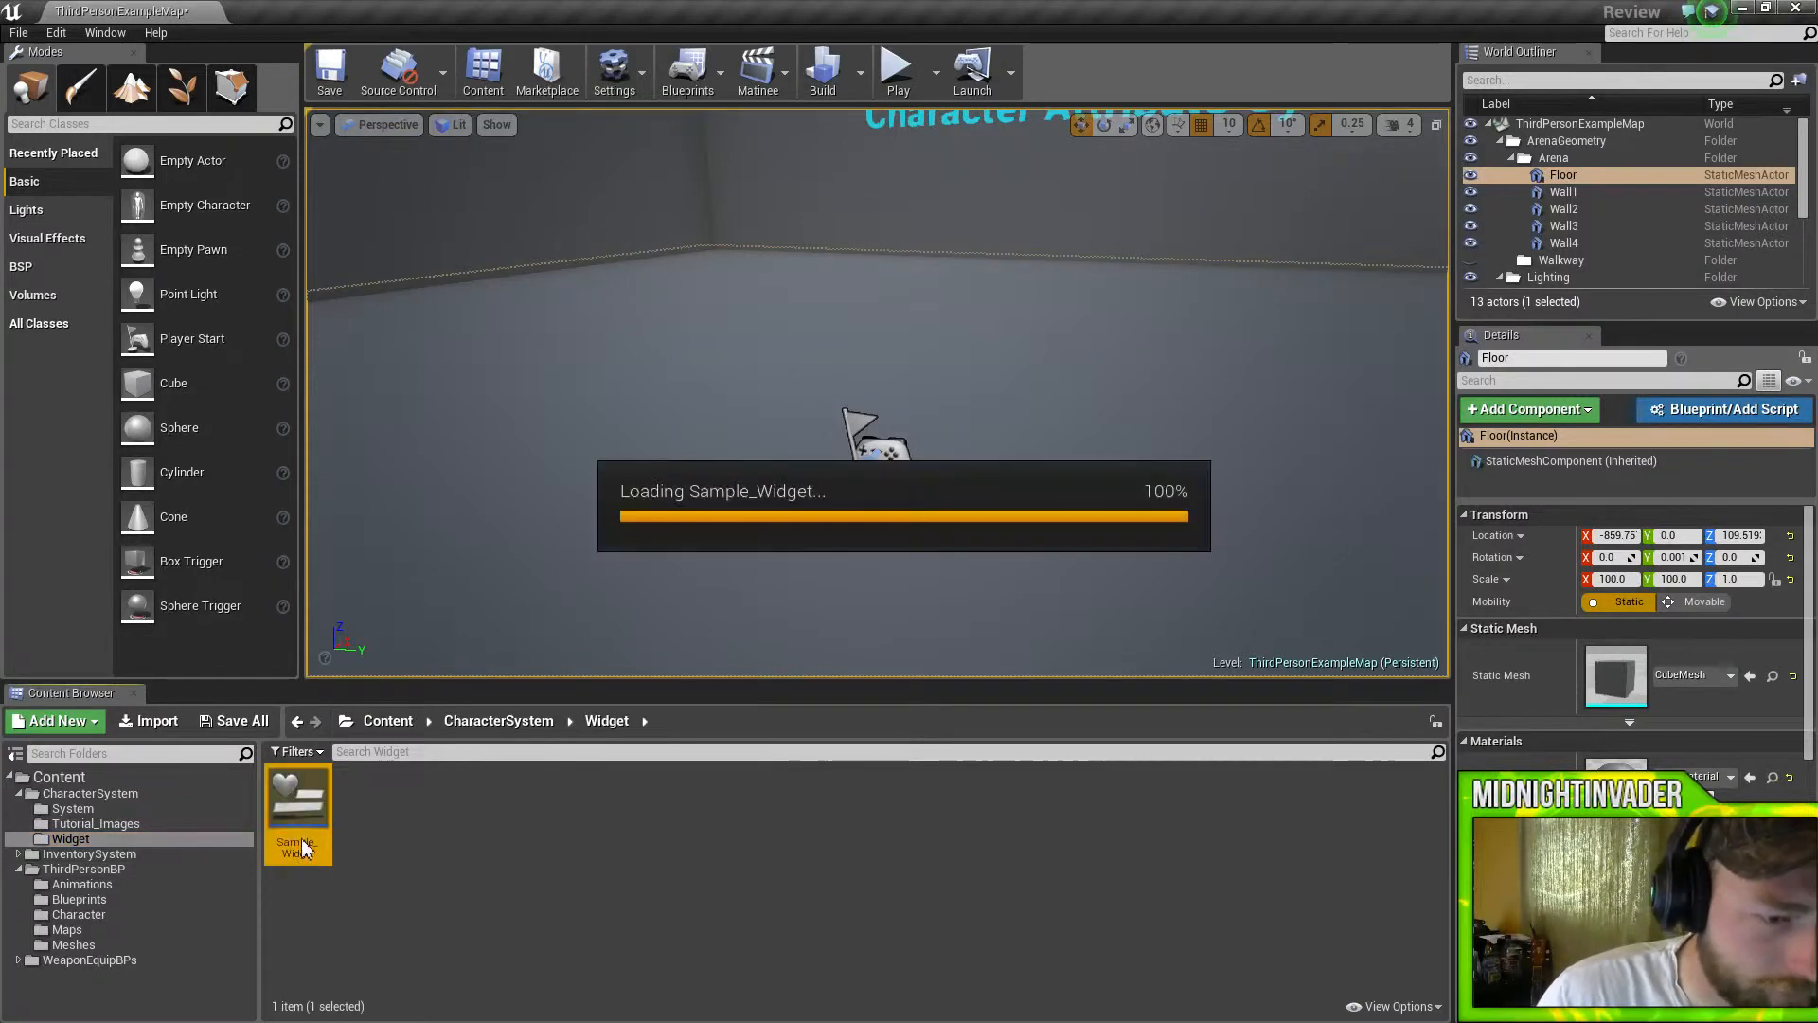
double_click(298, 806)
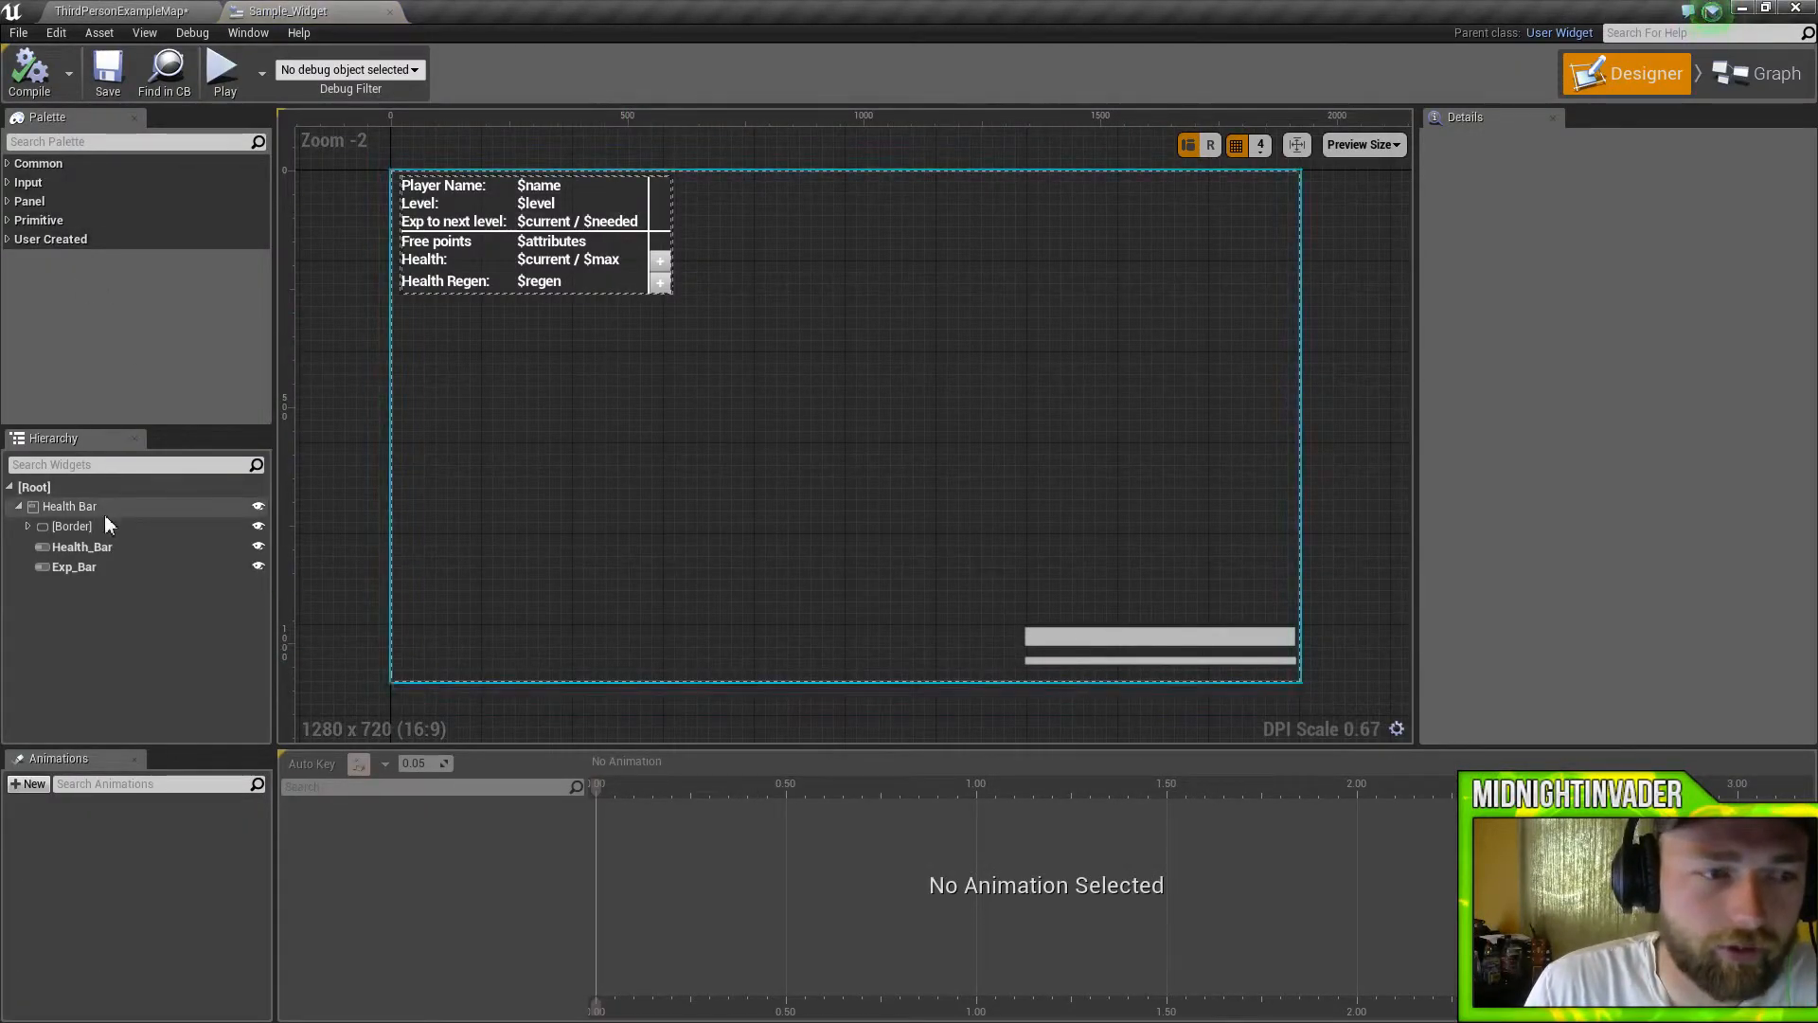
click(72, 526)
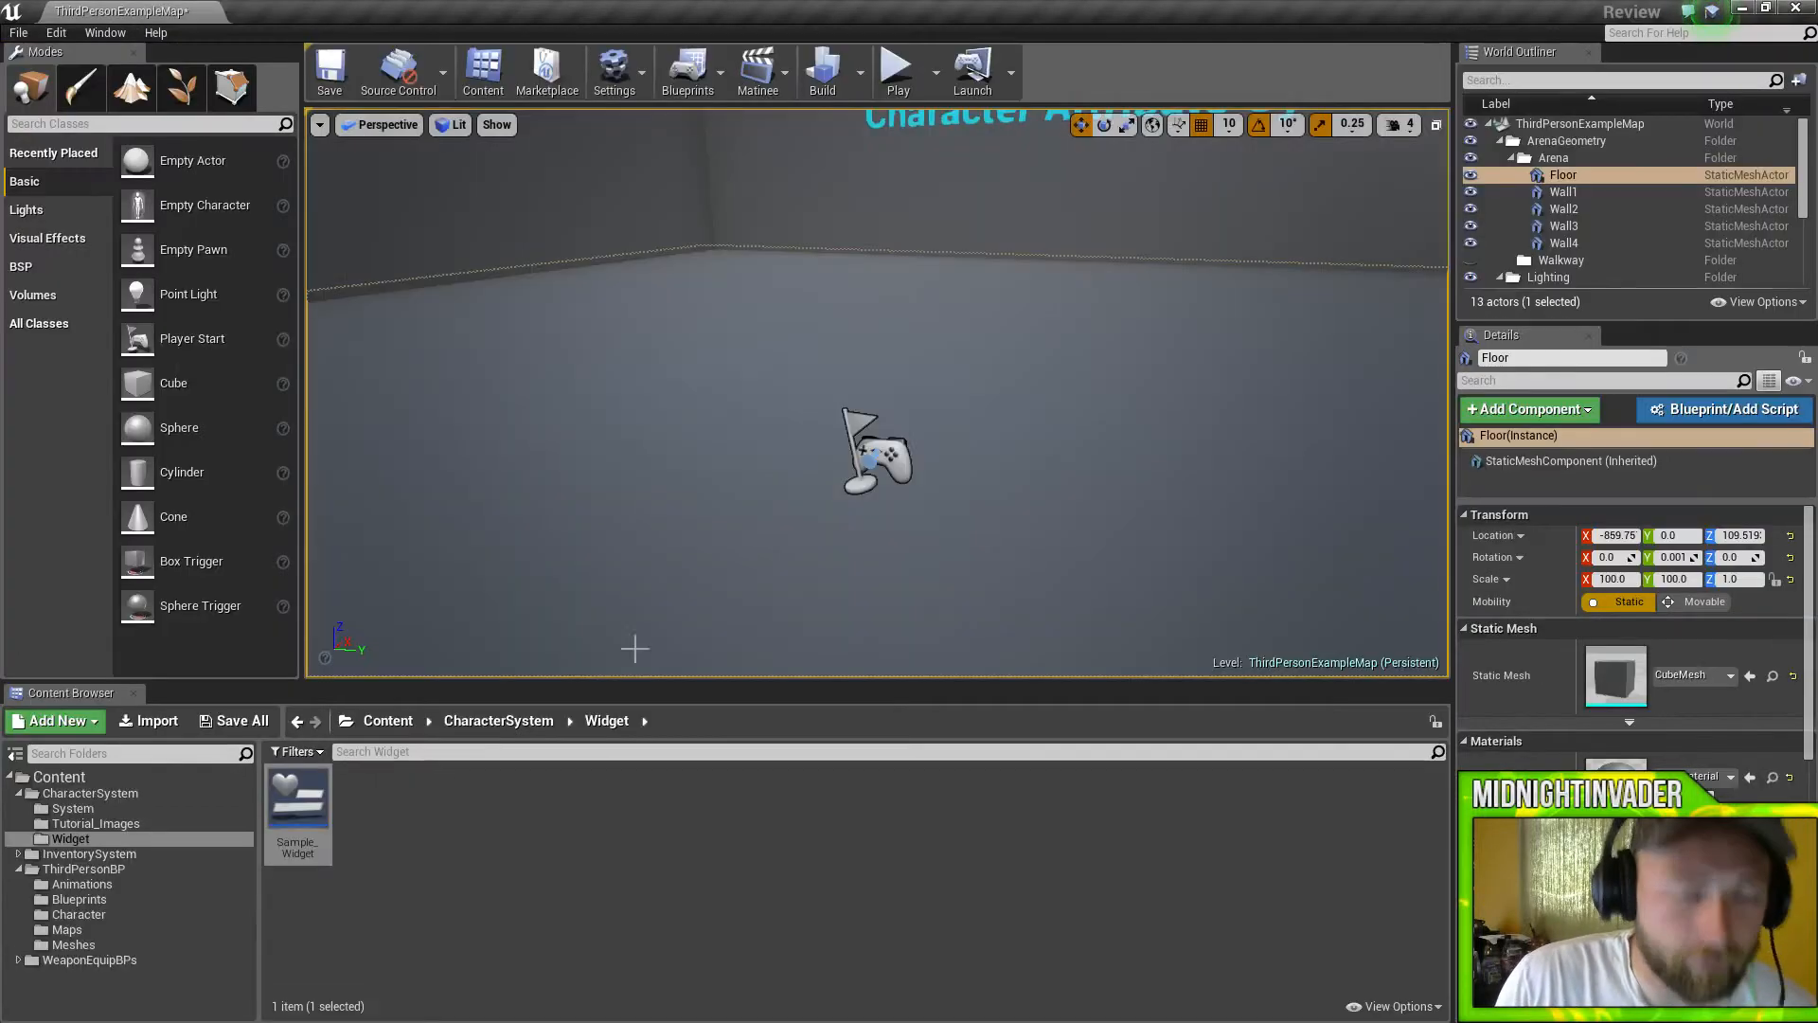
Step through Tutorial_Images, System and CharacterSystem, viewing the Character System asset and Stat assets.
click(94, 823)
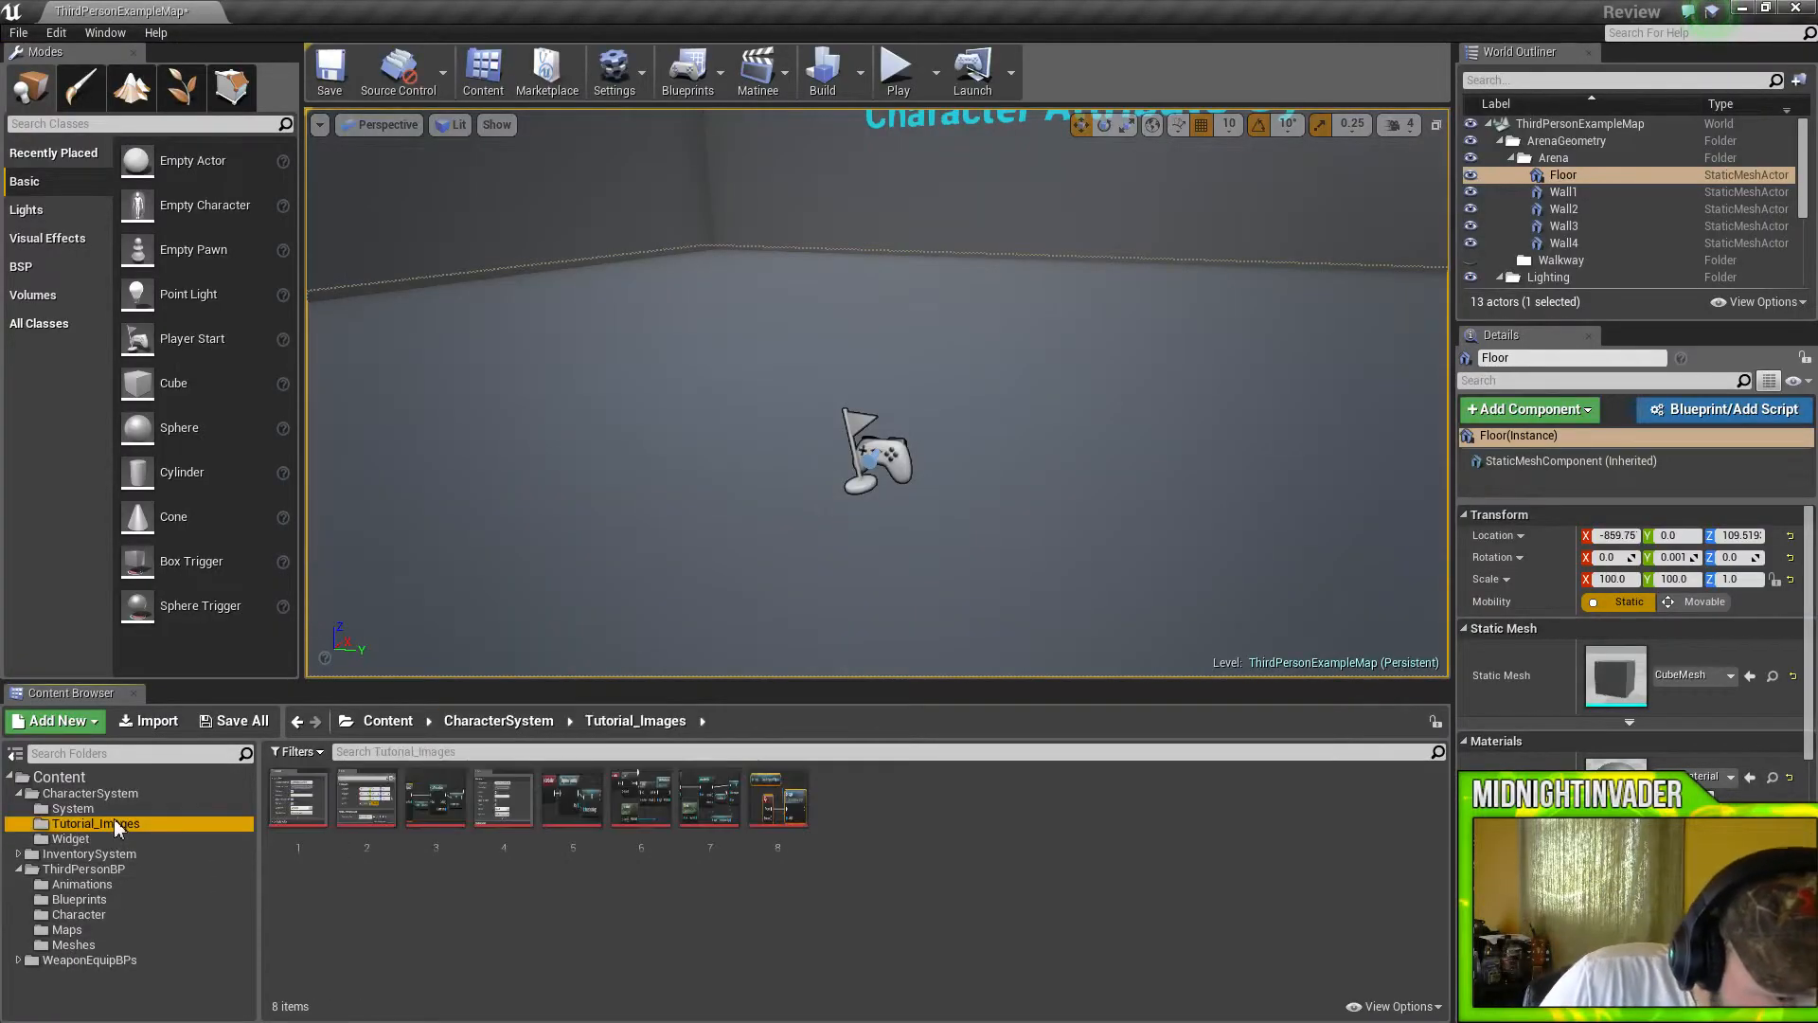
click(73, 808)
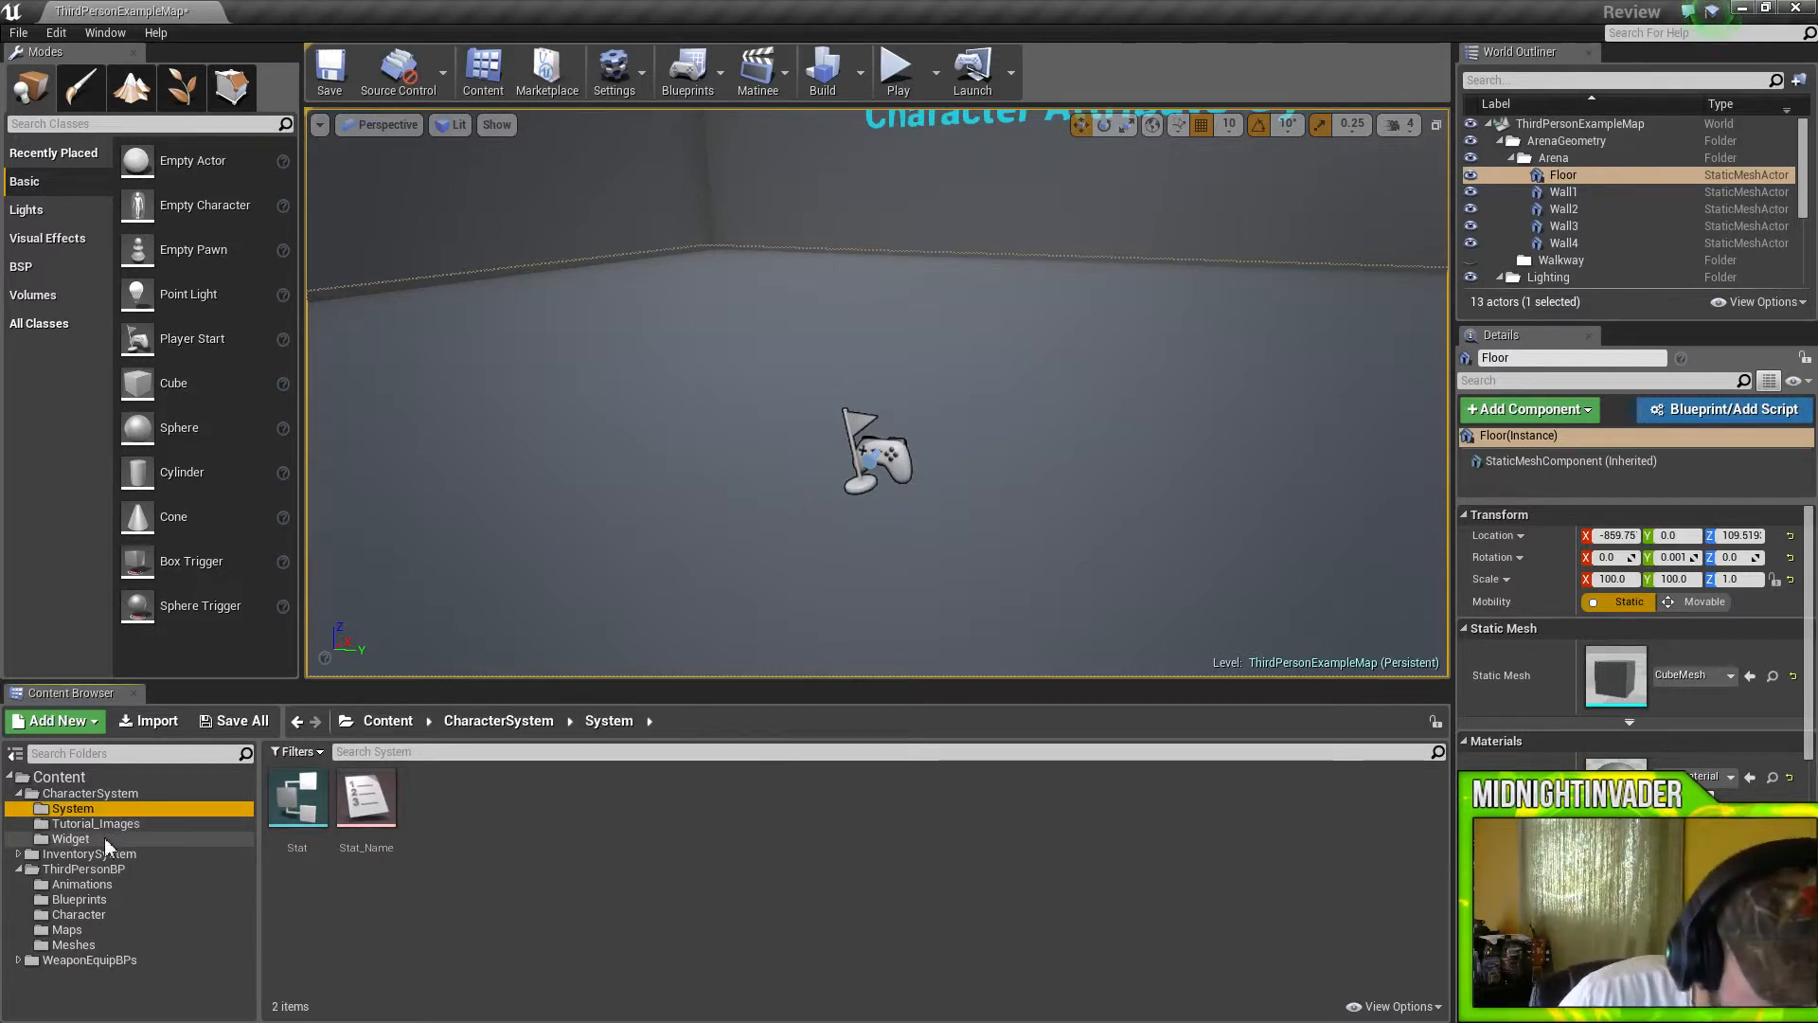
click(89, 791)
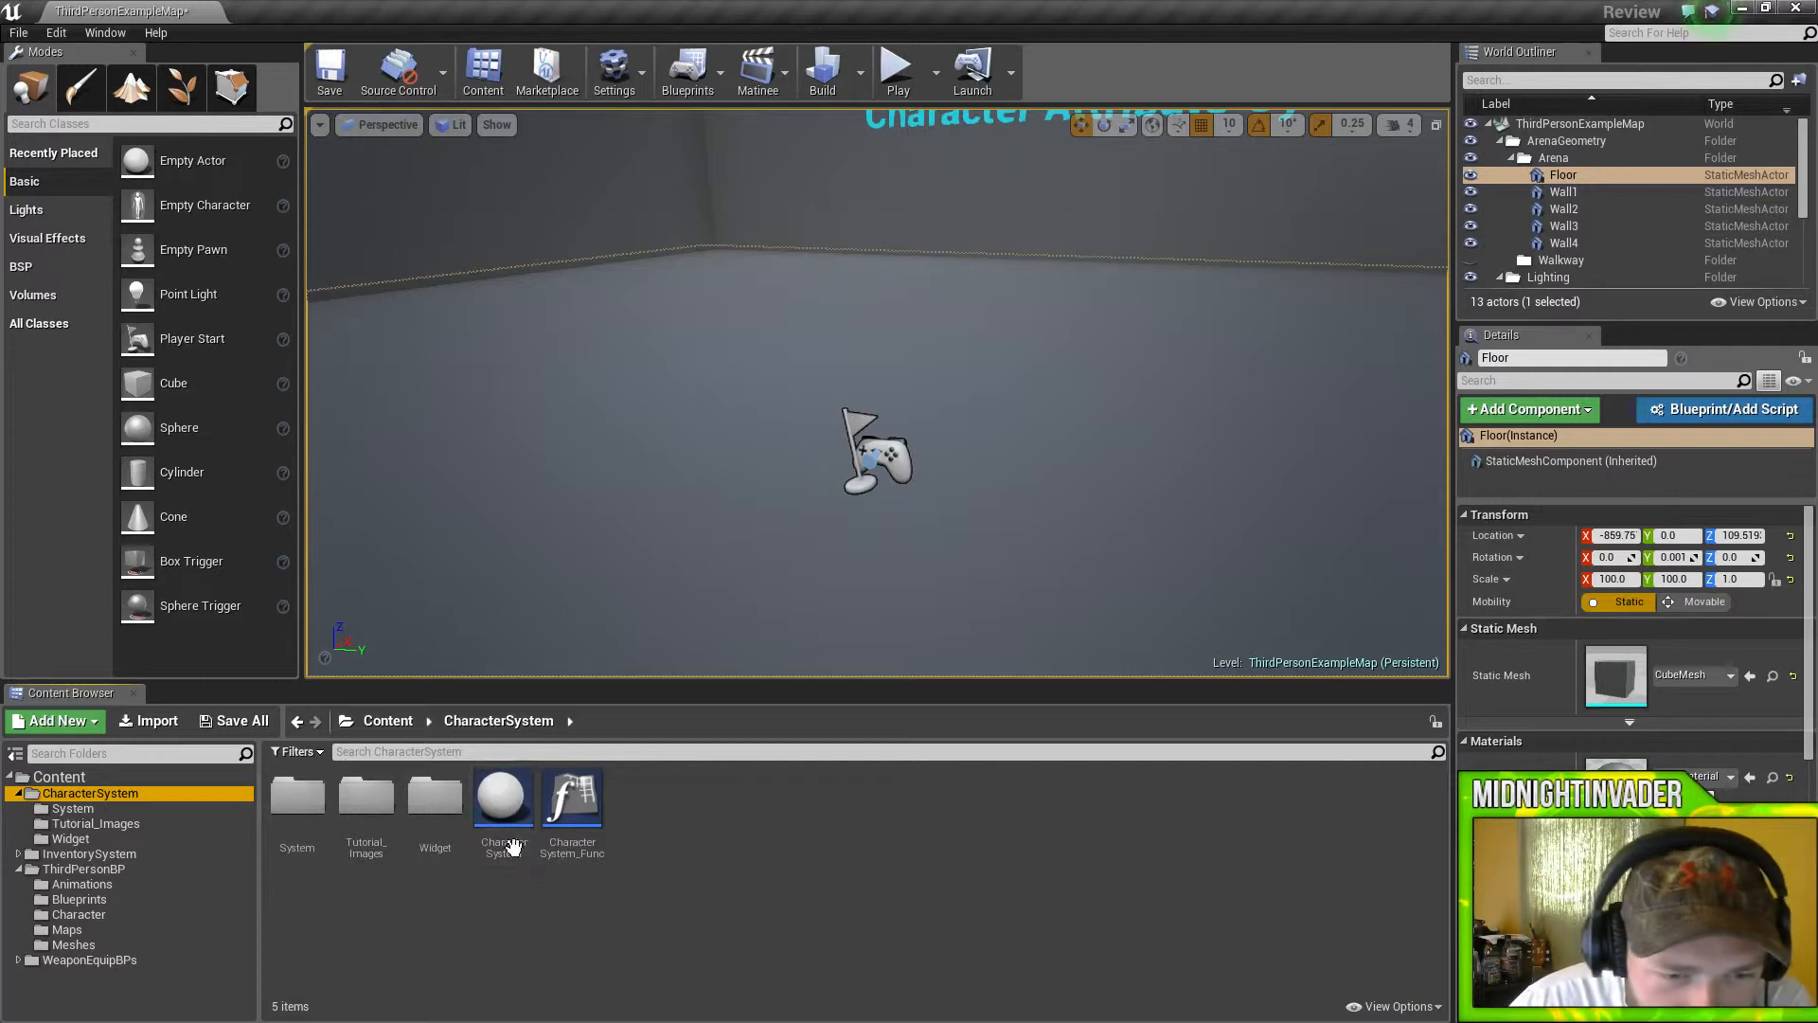
double_click(502, 796)
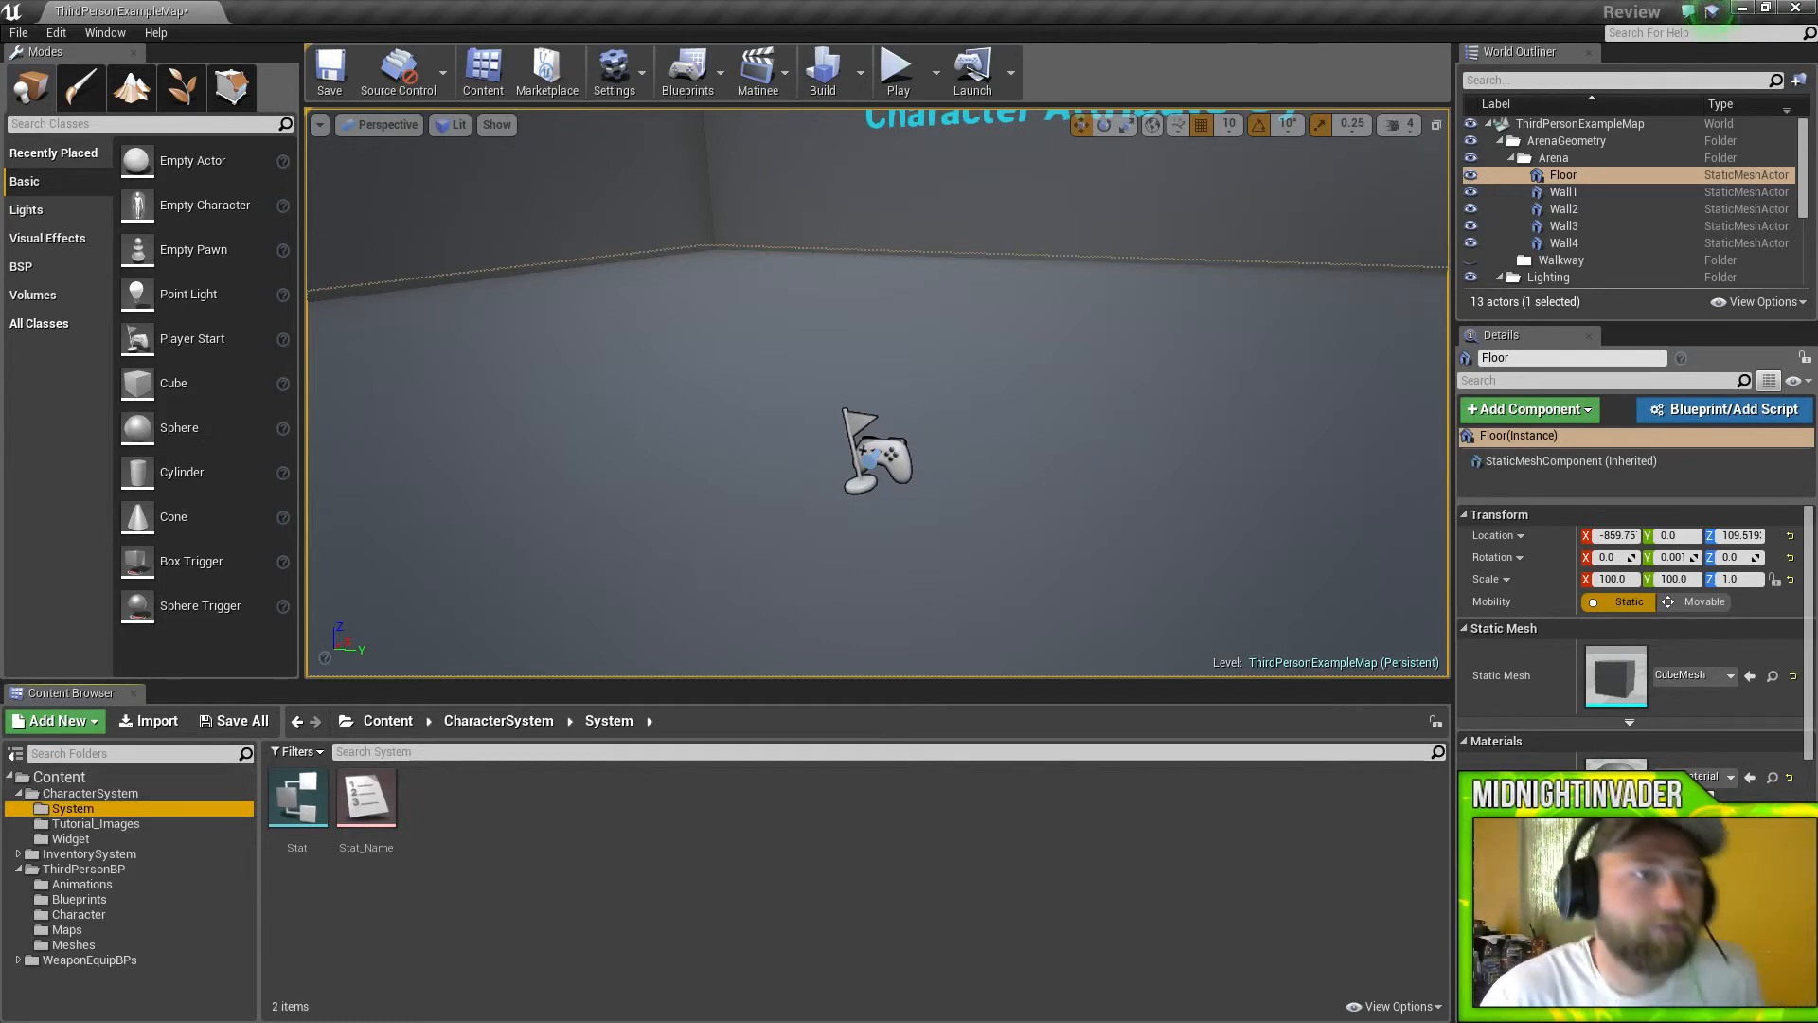
mouse_move(667, 476)
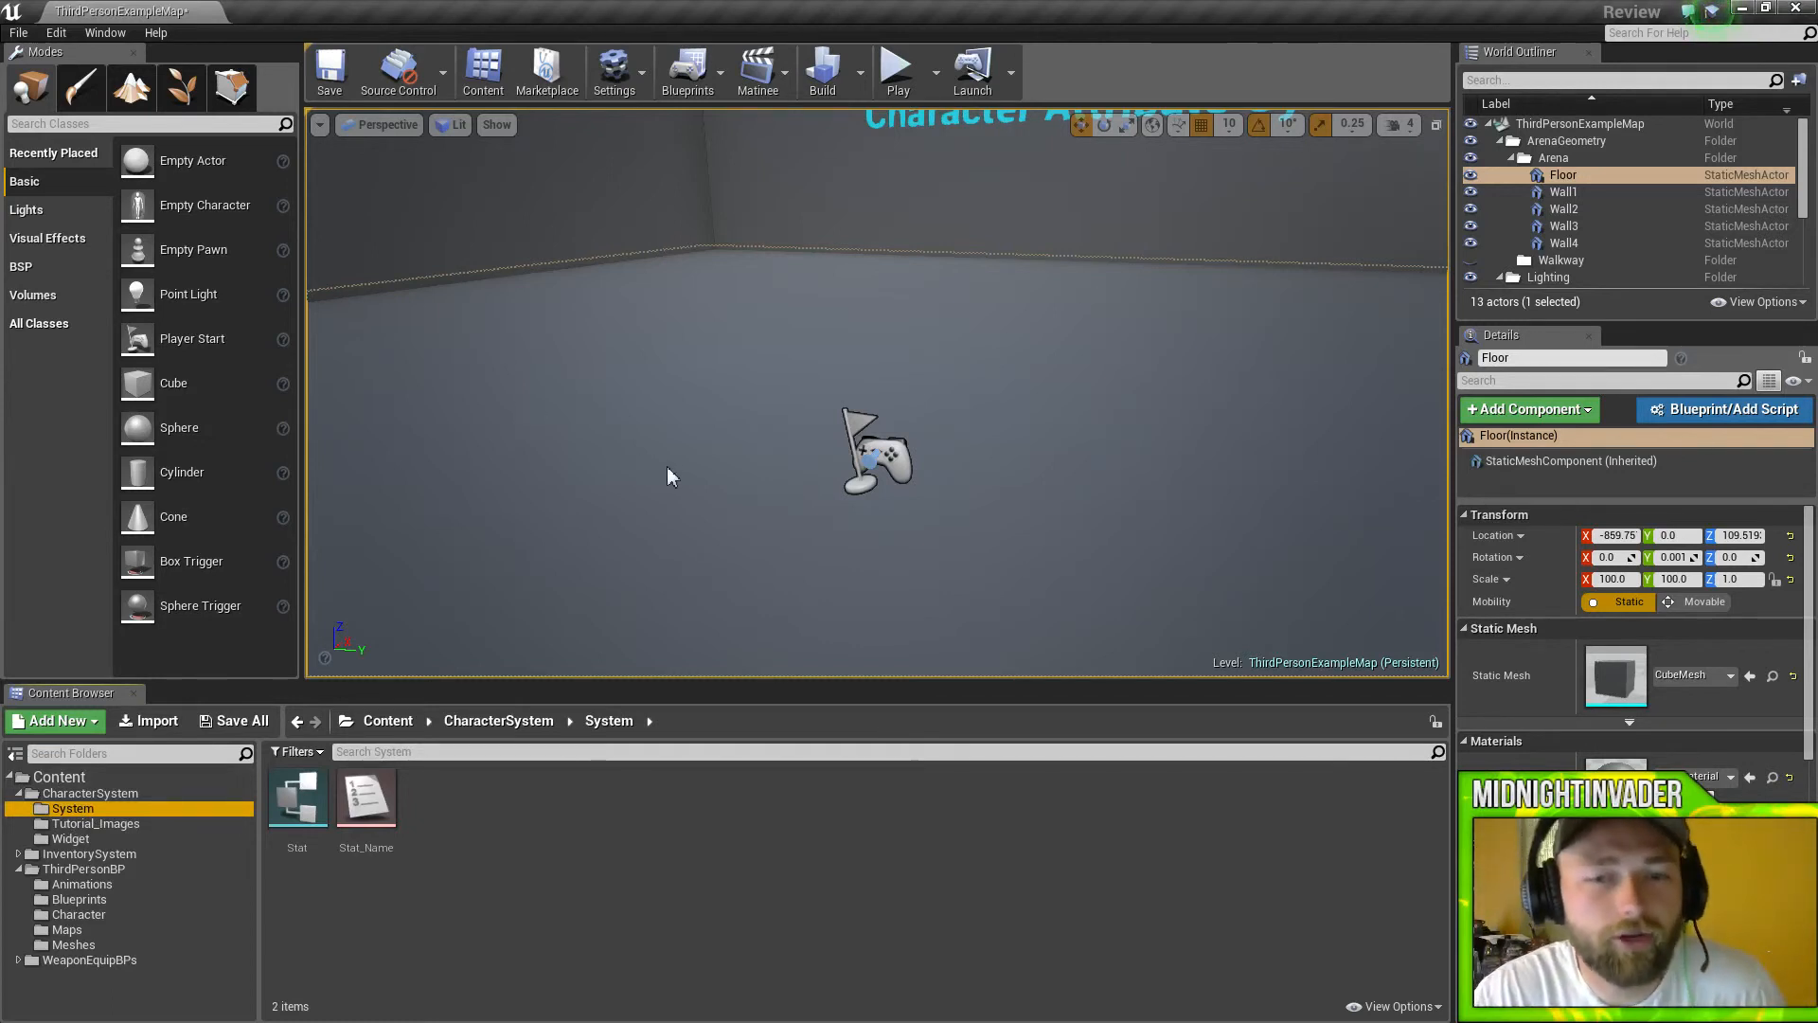